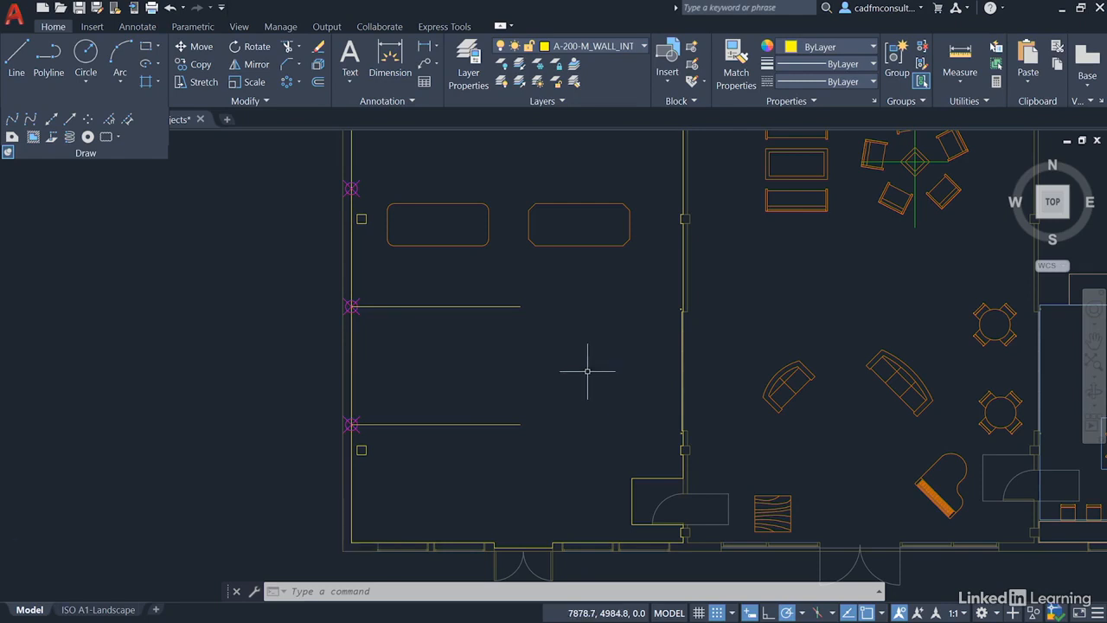
{"action": "mouse_move", "coordinate": [595, 323]}
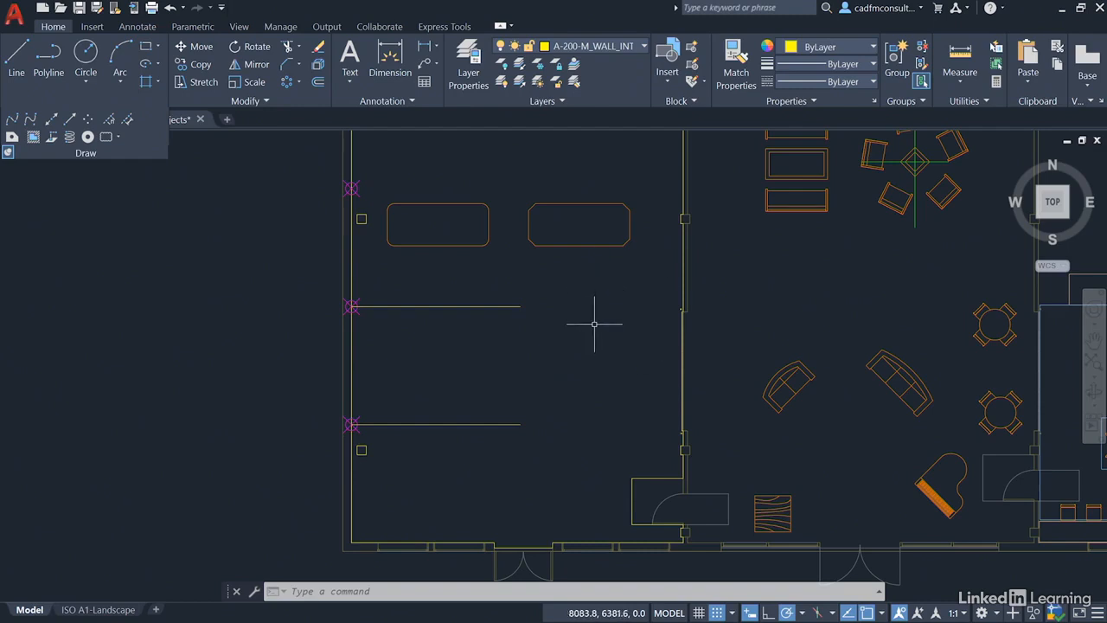
{"action": "mouse_move", "coordinate": [65, 187]}
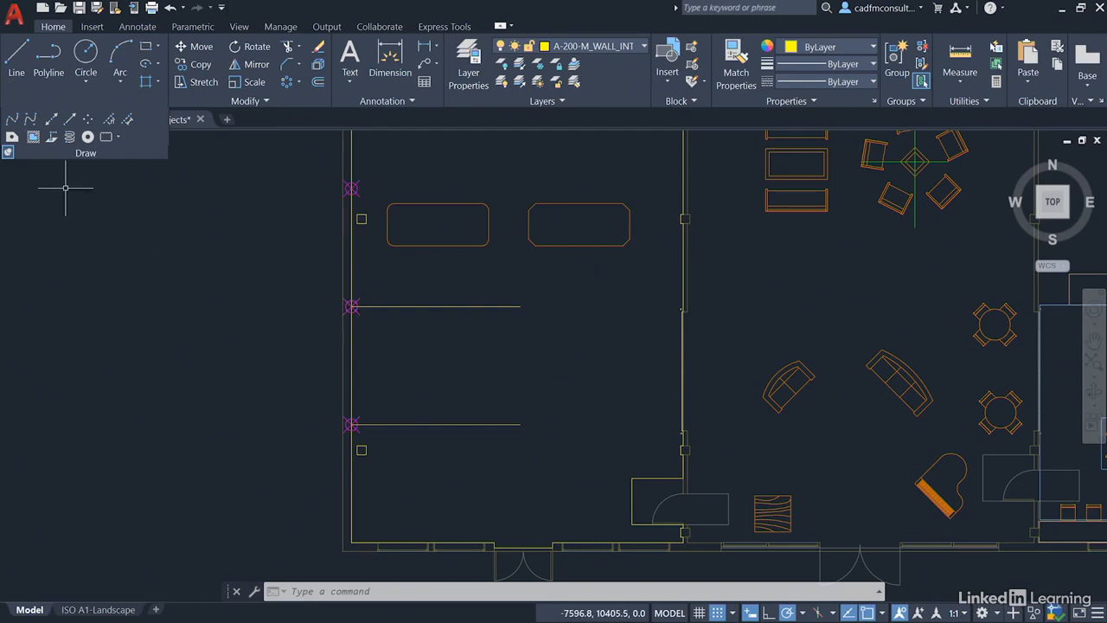
{"action": "mouse_move", "coordinate": [76, 171]}
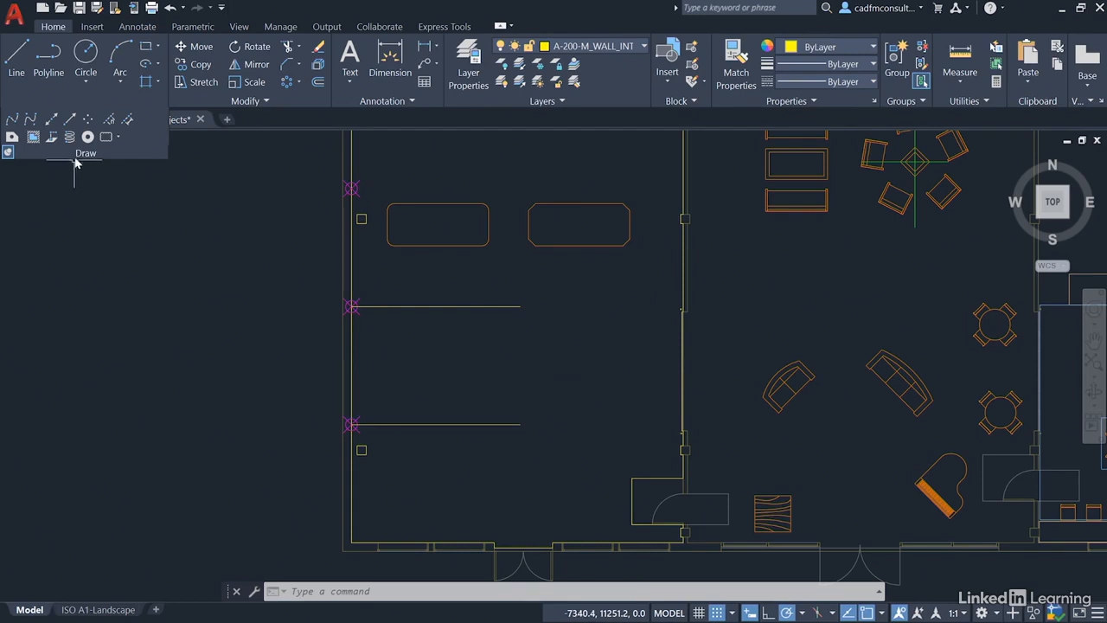
{"action": "mouse_move", "coordinate": [131, 211]}
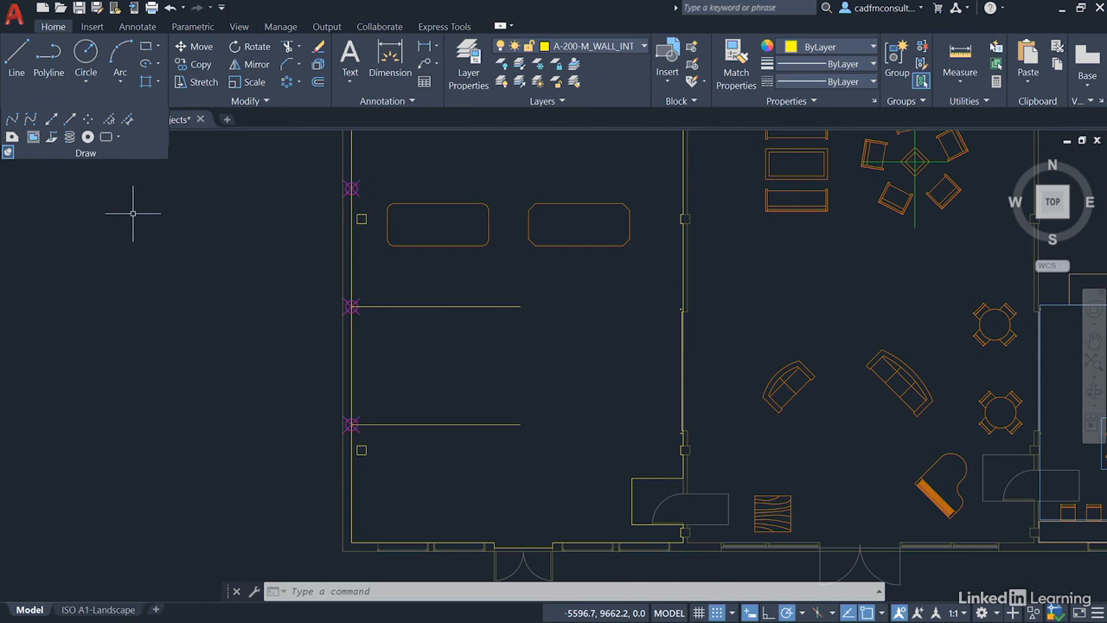
{"action": "mouse_move", "coordinate": [580, 339]}
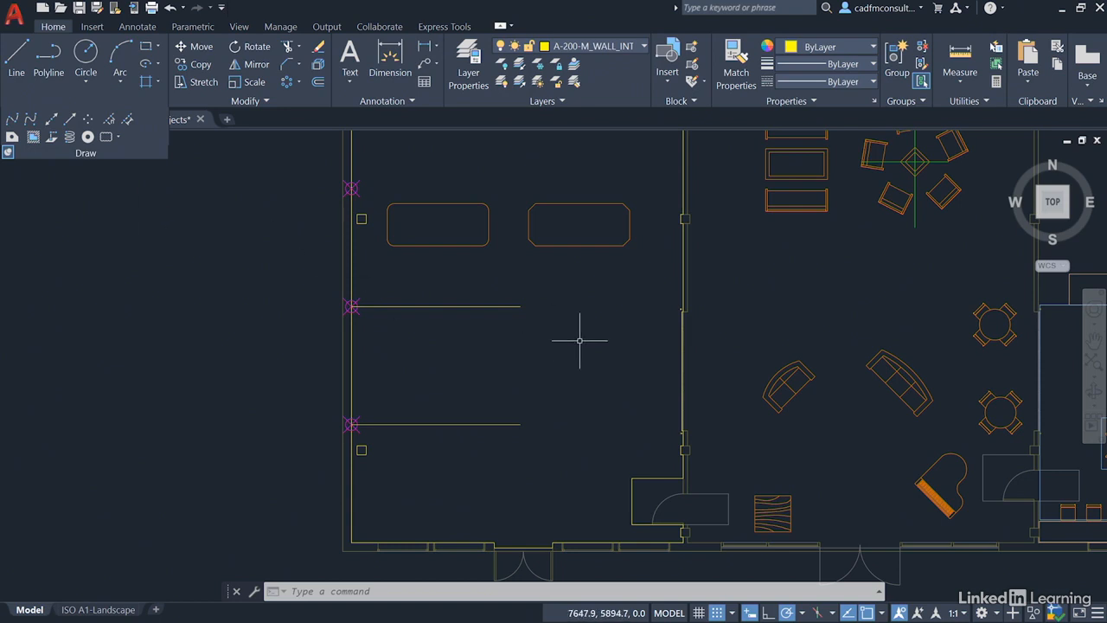
{"action": "mouse_move", "coordinate": [674, 263]}
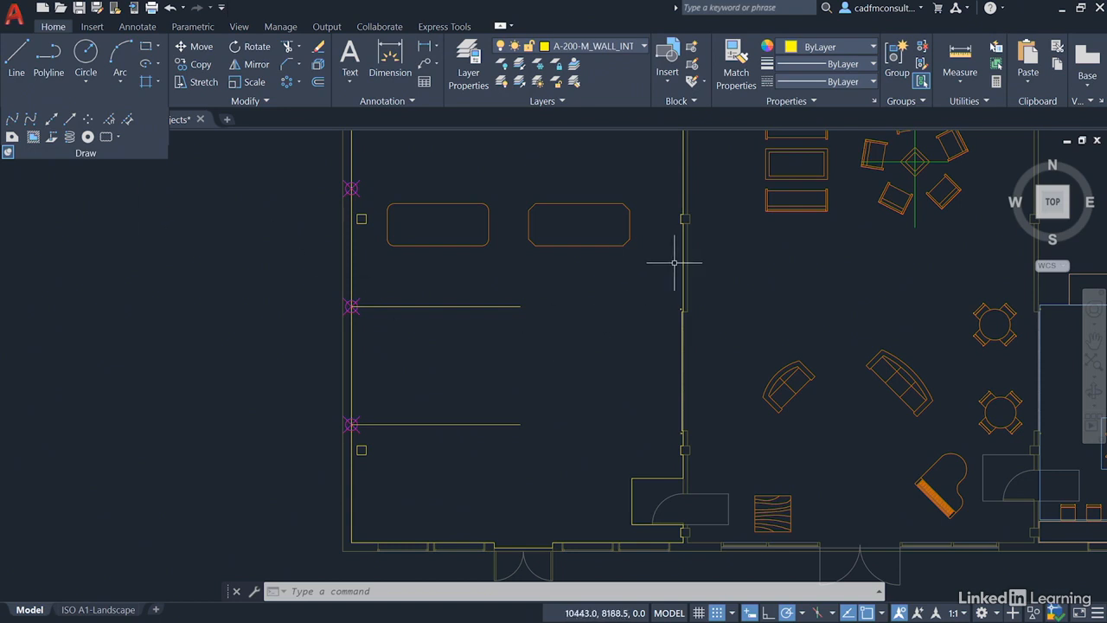
{"action": "mouse_move", "coordinate": [683, 256]}
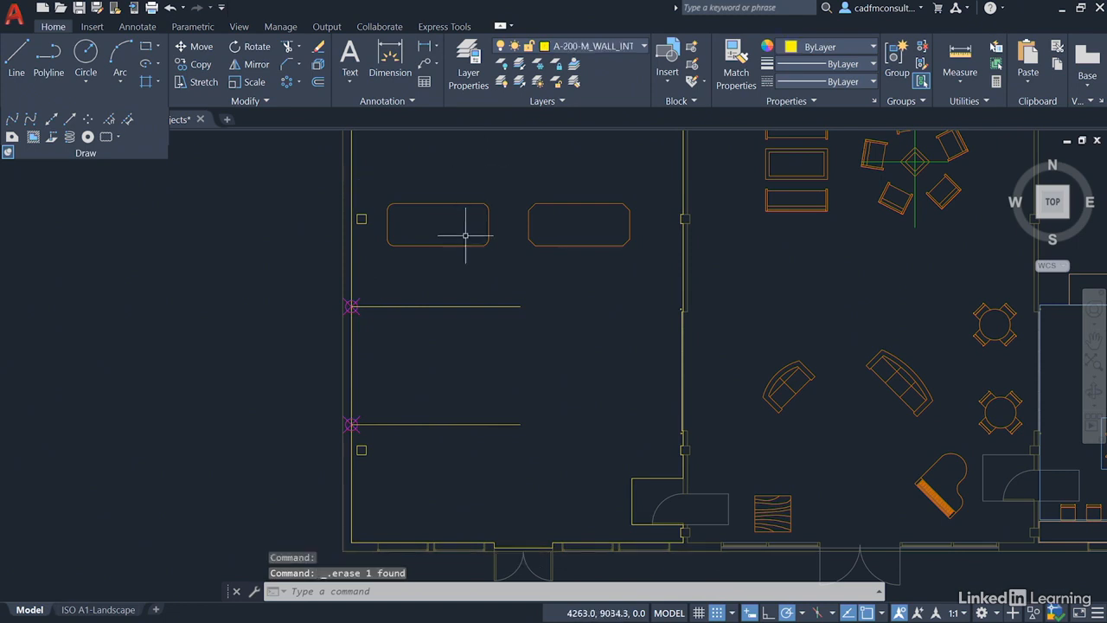
Erase the upper horizontal line extending from the left wall's middle magenta symbol.
{"action": "left_click", "coordinate": [436, 304]}
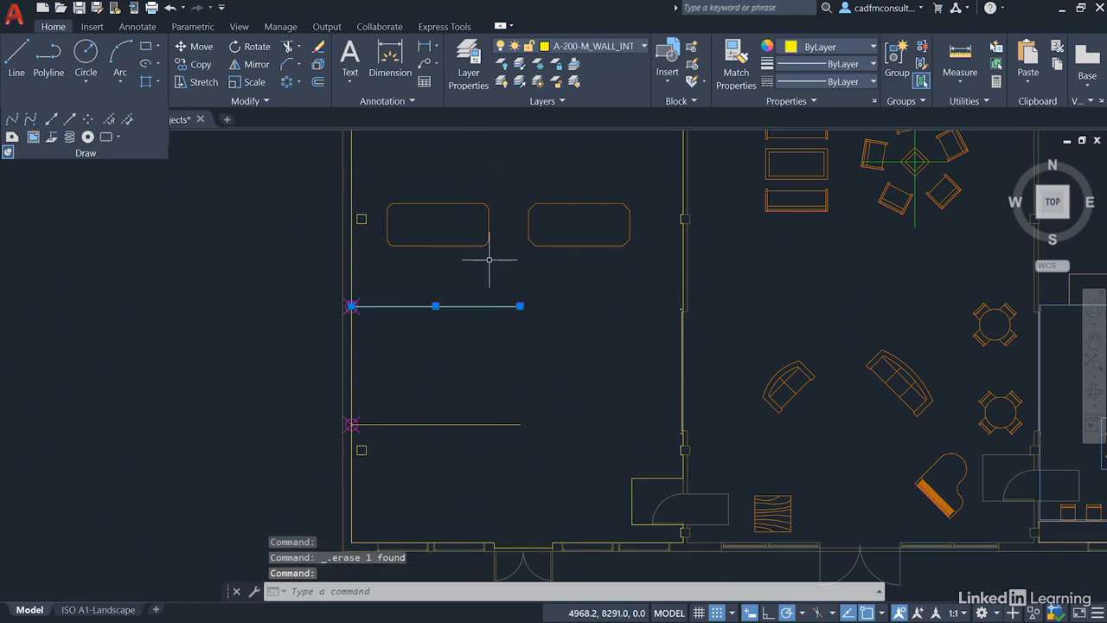
{"action": "key", "text": "Delete"}
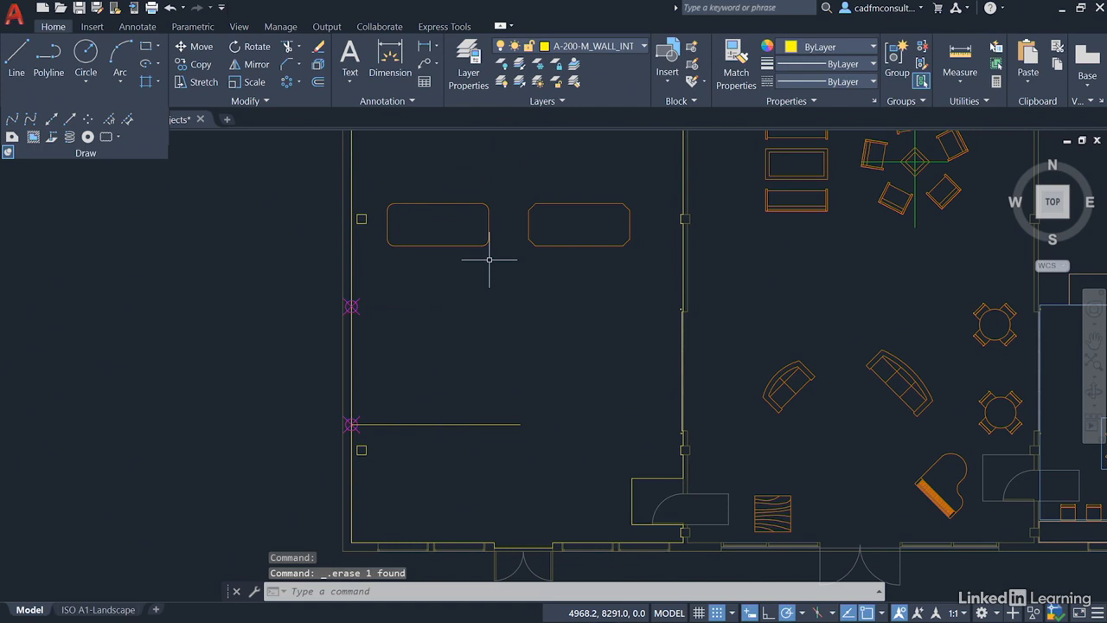
{"action": "mouse_move", "coordinate": [495, 405]}
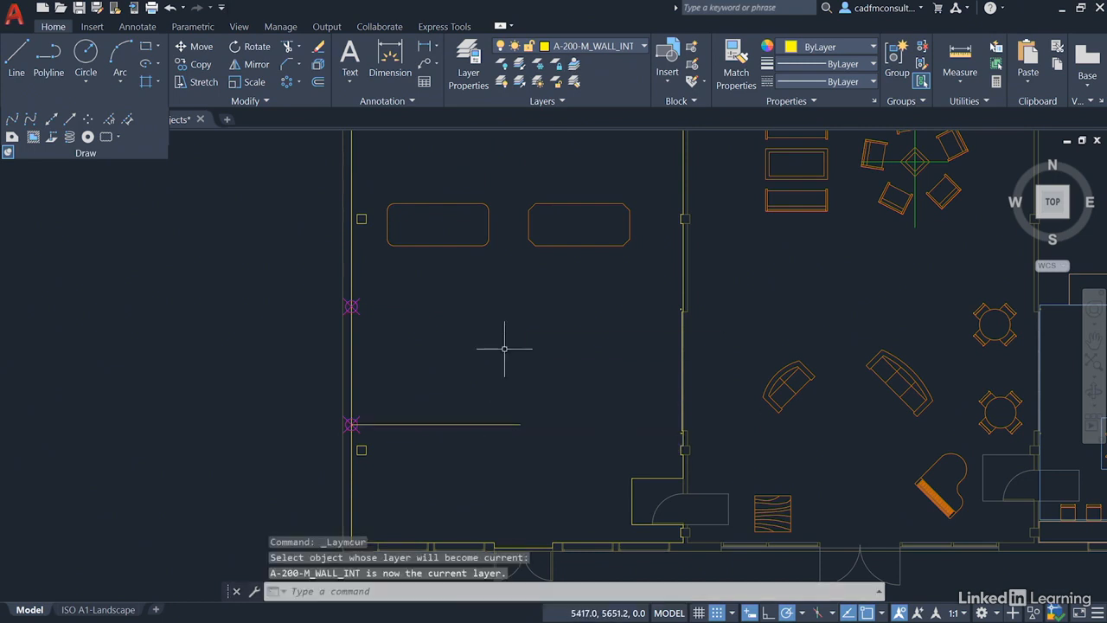
{"action": "mouse_move", "coordinate": [187, 204]}
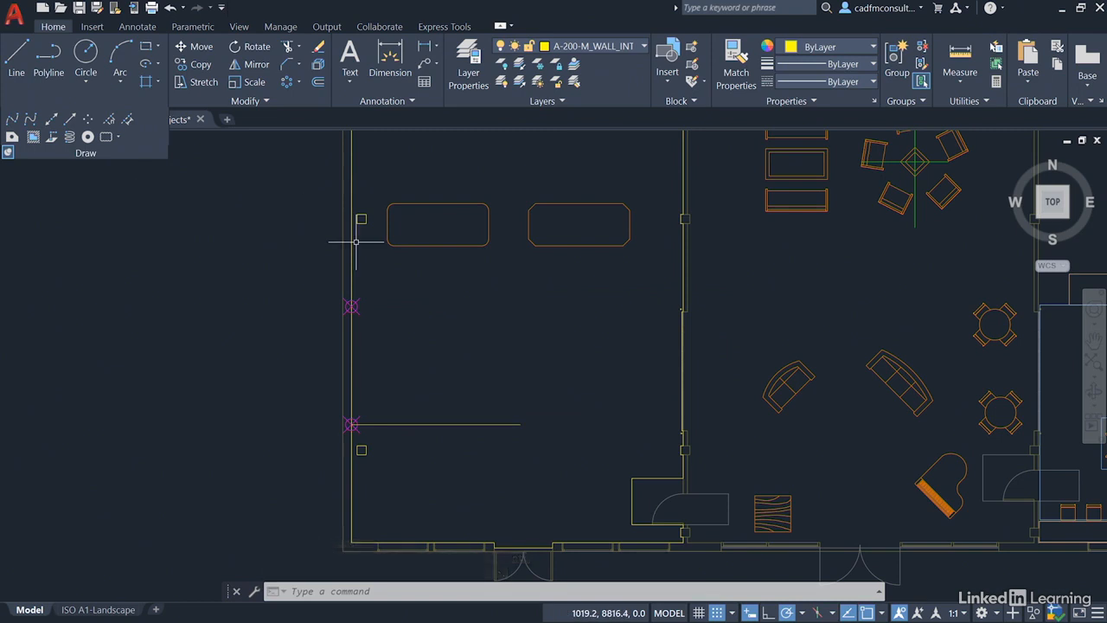
{"action": "mouse_move", "coordinate": [285, 142]}
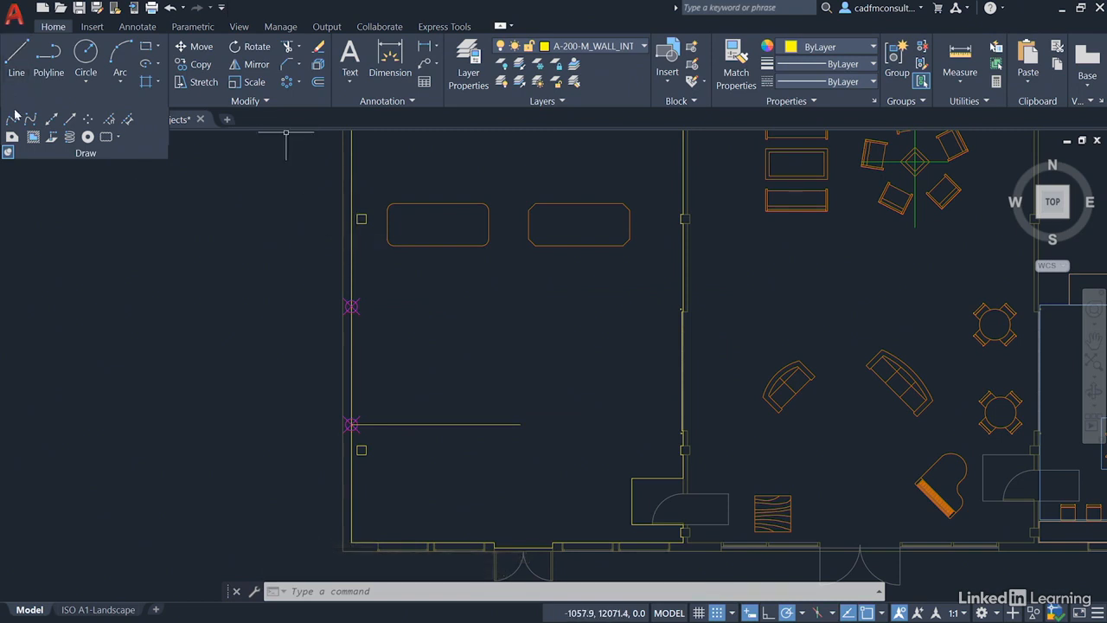
{"action": "mouse_move", "coordinate": [12, 119]}
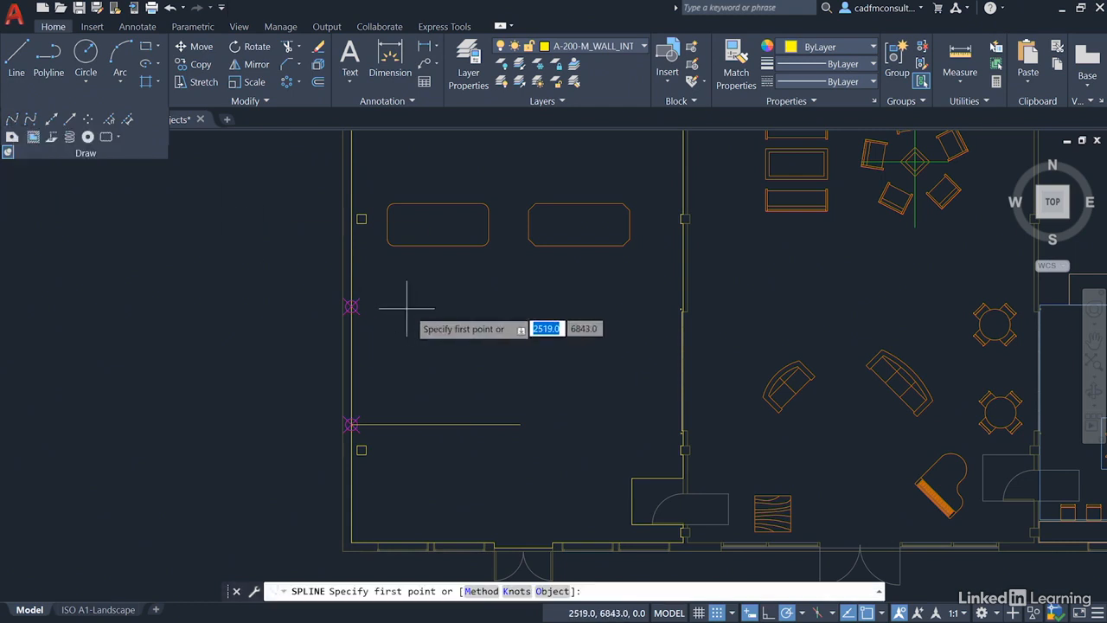
{"action": "mouse_move", "coordinate": [353, 308]}
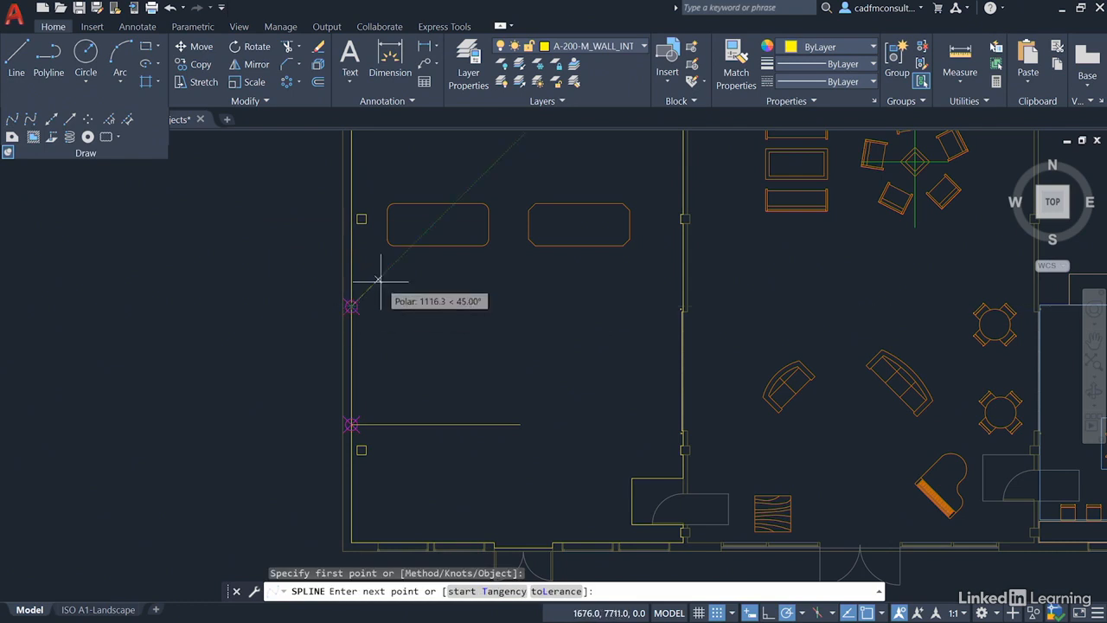
Place spline fit points running right from the left wall's upper symbol into the room.
{"action": "left_click", "coordinate": [449, 308]}
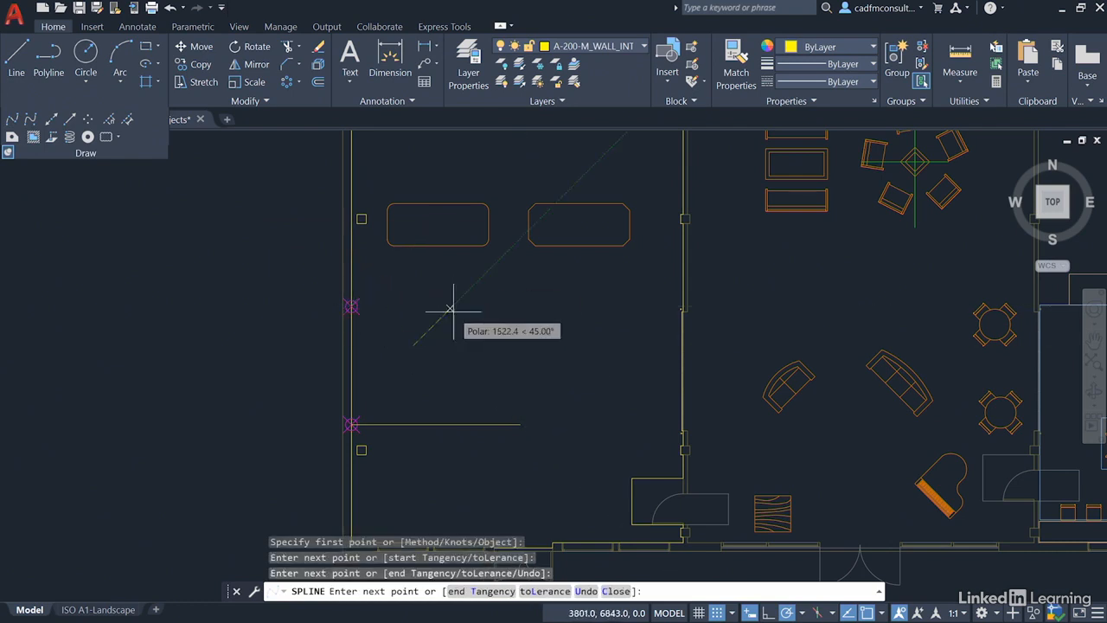
{"action": "left_click", "coordinate": [501, 337]}
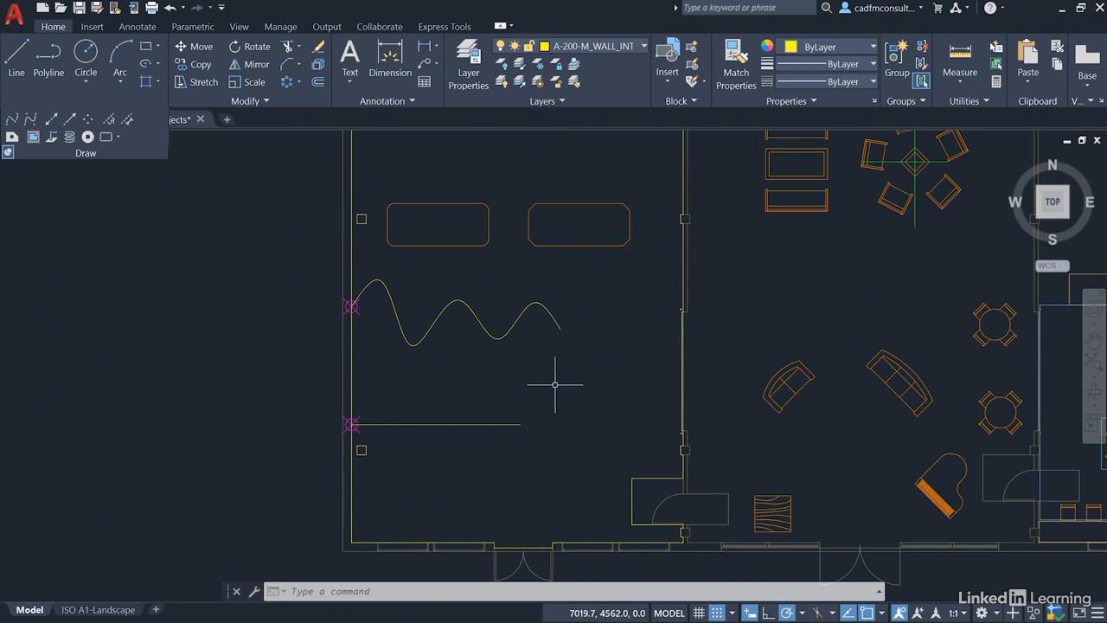
Drag a fit-point grip of the spline rightward to smooth its bumps into a broader wave.
{"action": "left_click", "coordinate": [459, 302]}
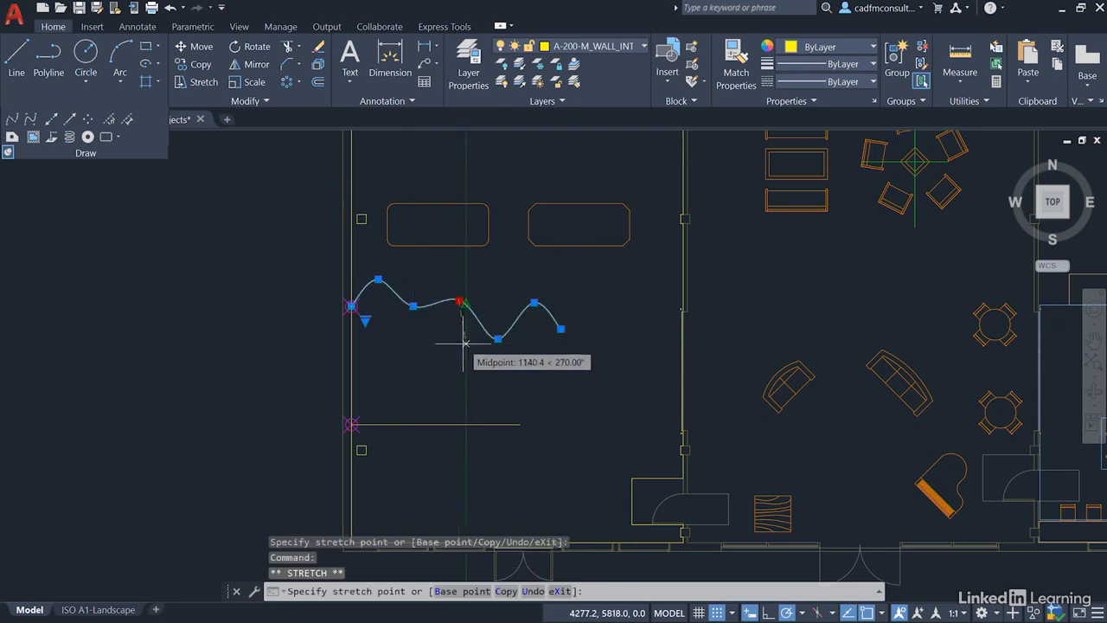
{"action": "left_click_drag", "start_coordinate": [464, 338], "coordinate": [498, 337]}
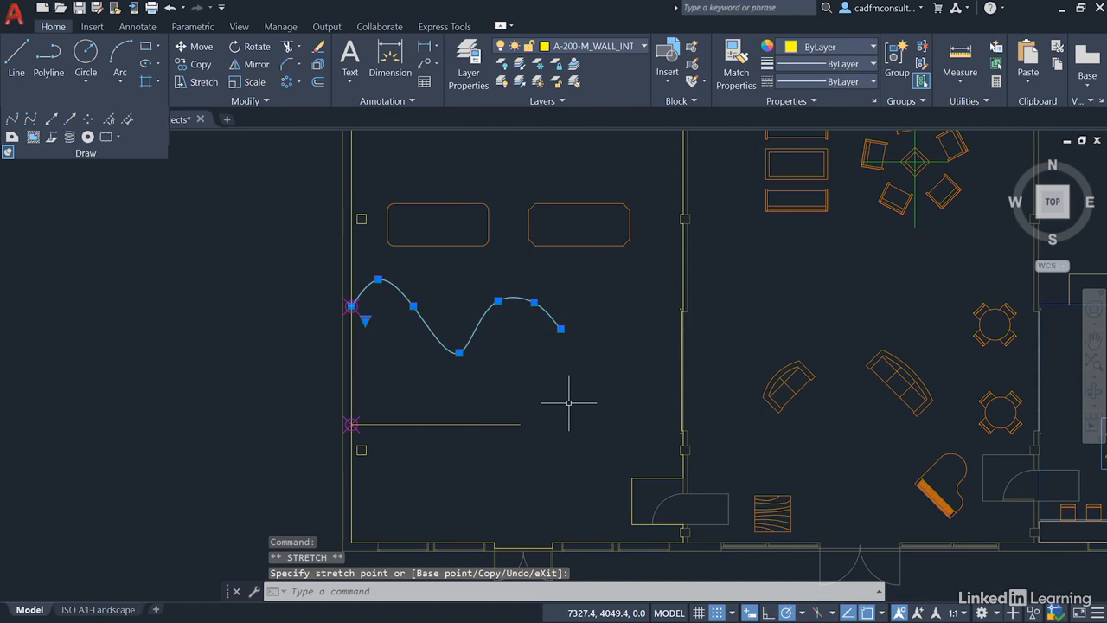
{"action": "mouse_move", "coordinate": [367, 326]}
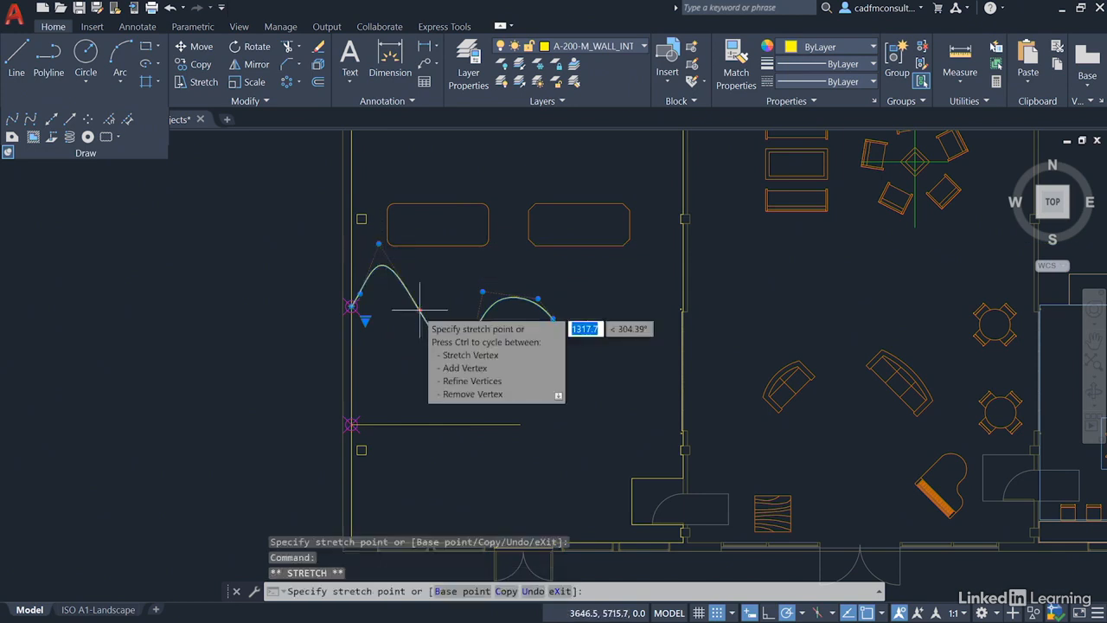
Stretch a spline vertex to raise the first peak near the left wall and finish the edit.
{"action": "left_click", "coordinate": [581, 381]}
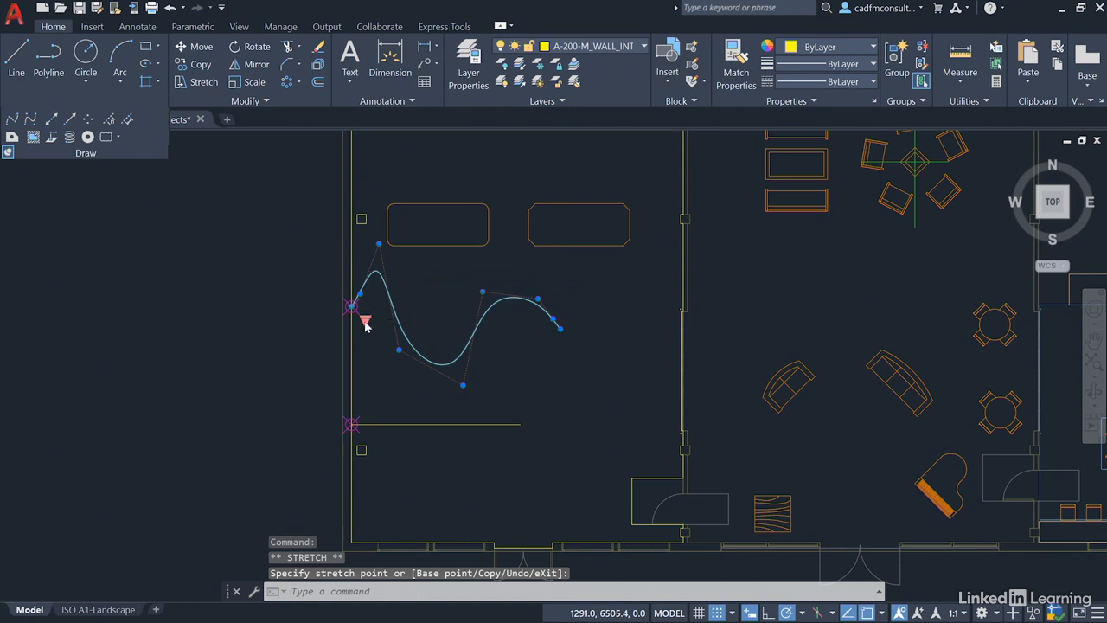
{"action": "right_click", "coordinate": [363, 320]}
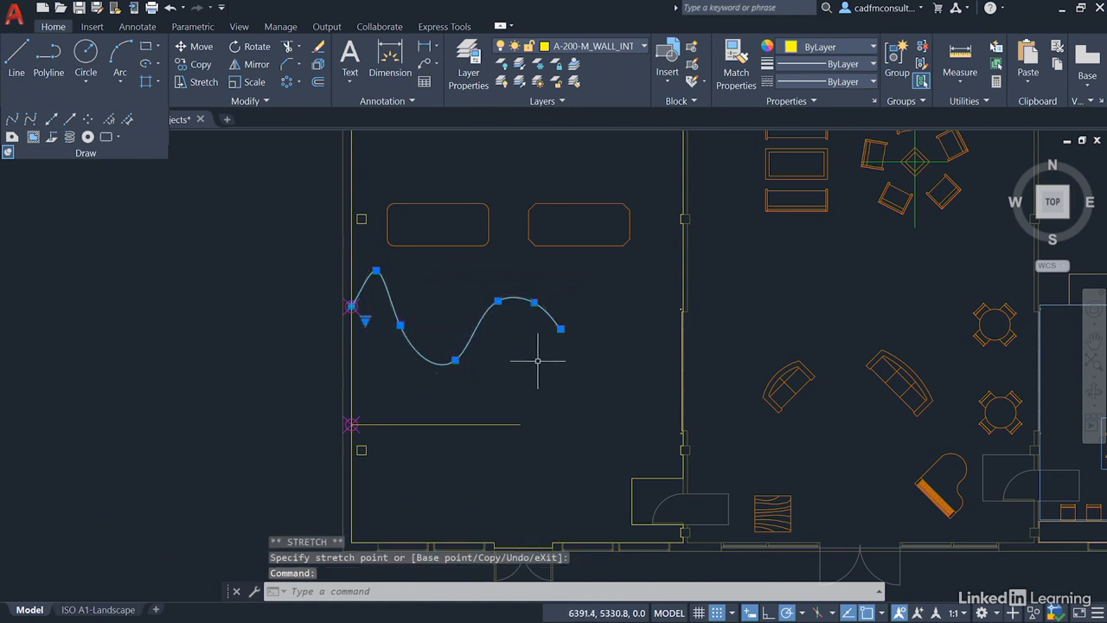
{"action": "mouse_move", "coordinate": [532, 373]}
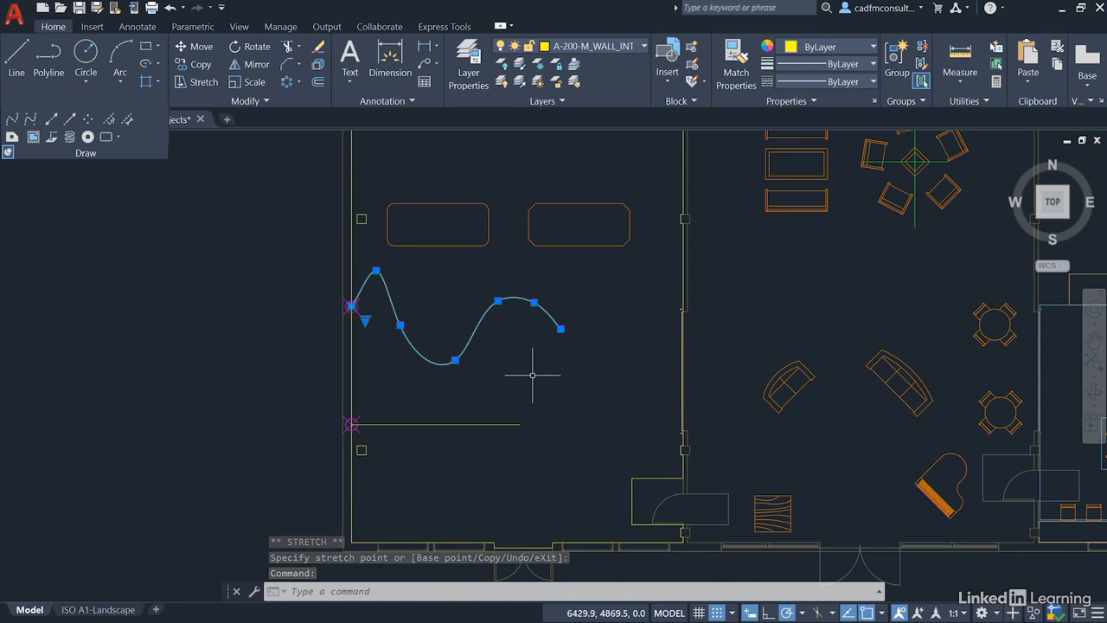
{"action": "mouse_move", "coordinate": [519, 384]}
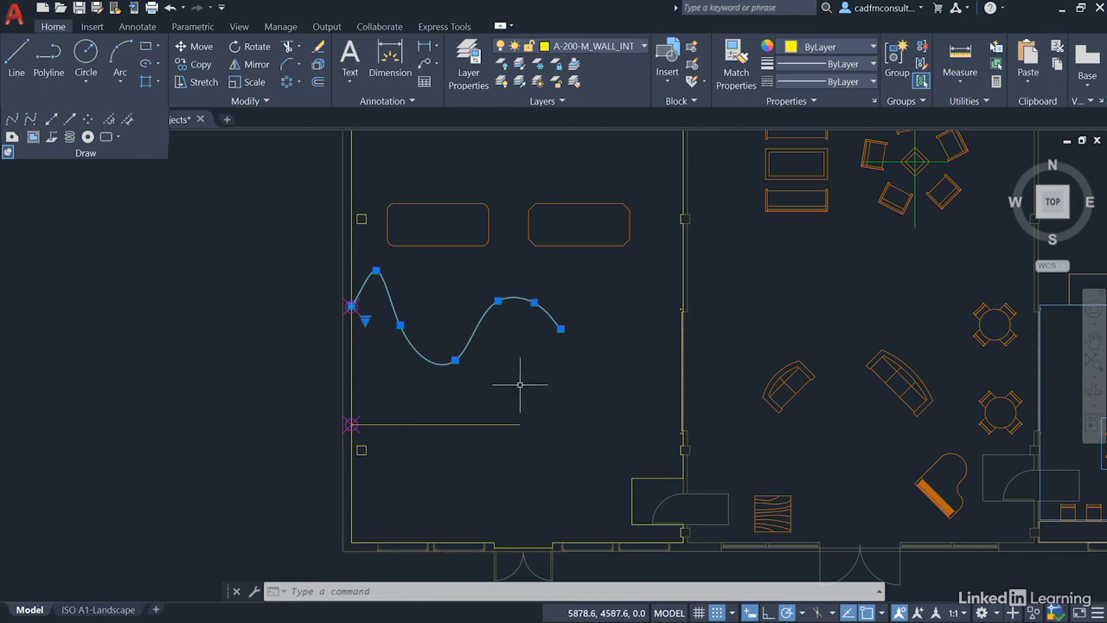
{"action": "mouse_move", "coordinate": [520, 375]}
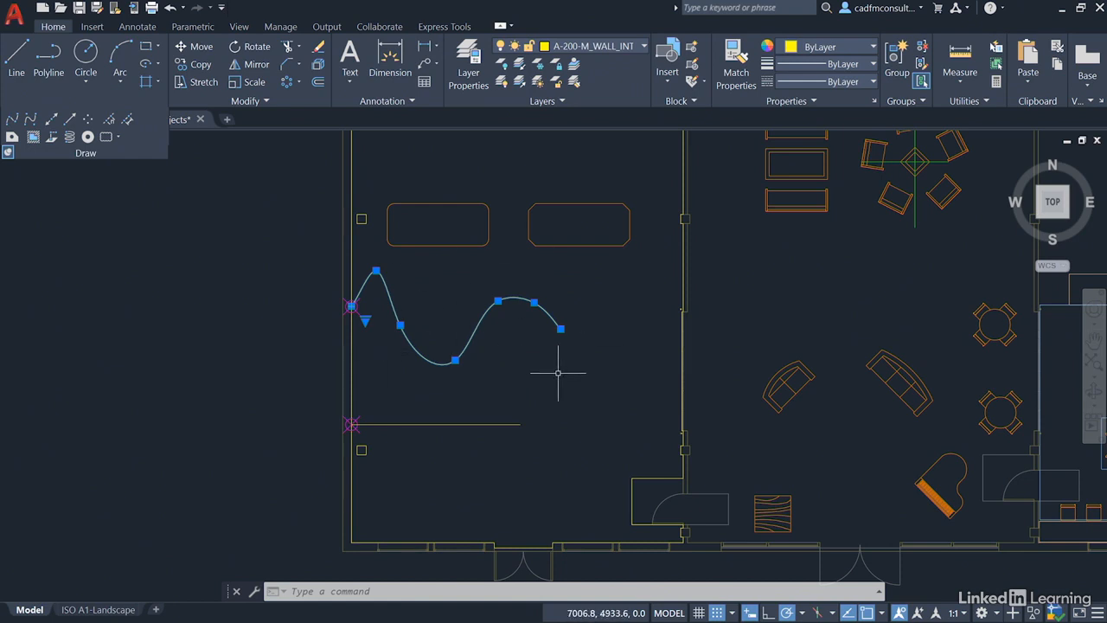
{"action": "mouse_move", "coordinate": [484, 283]}
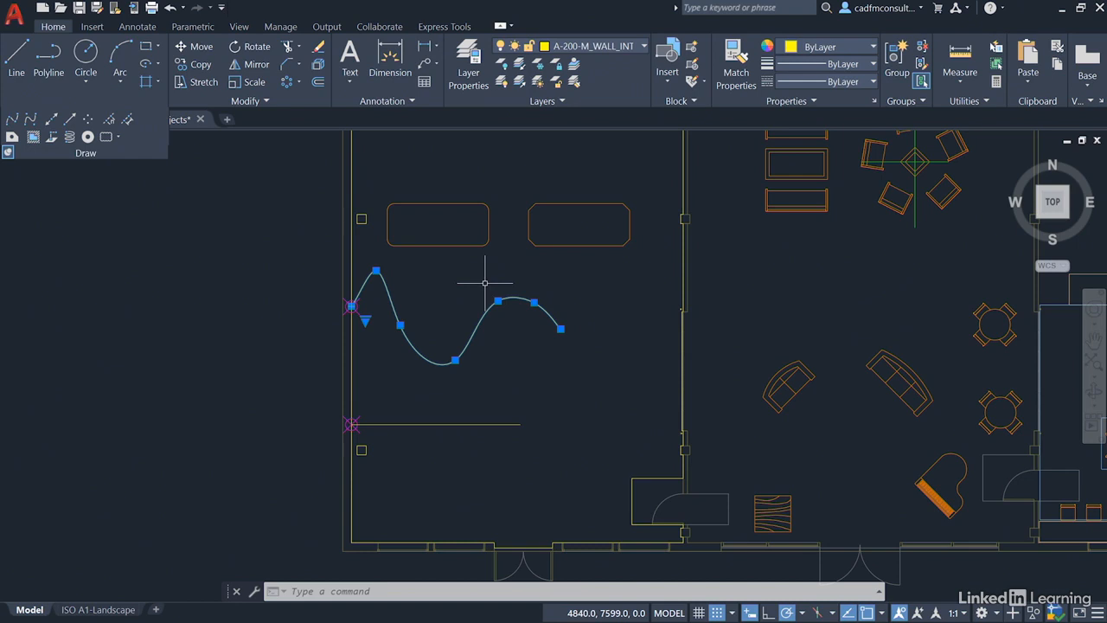
{"action": "mouse_move", "coordinate": [491, 278]}
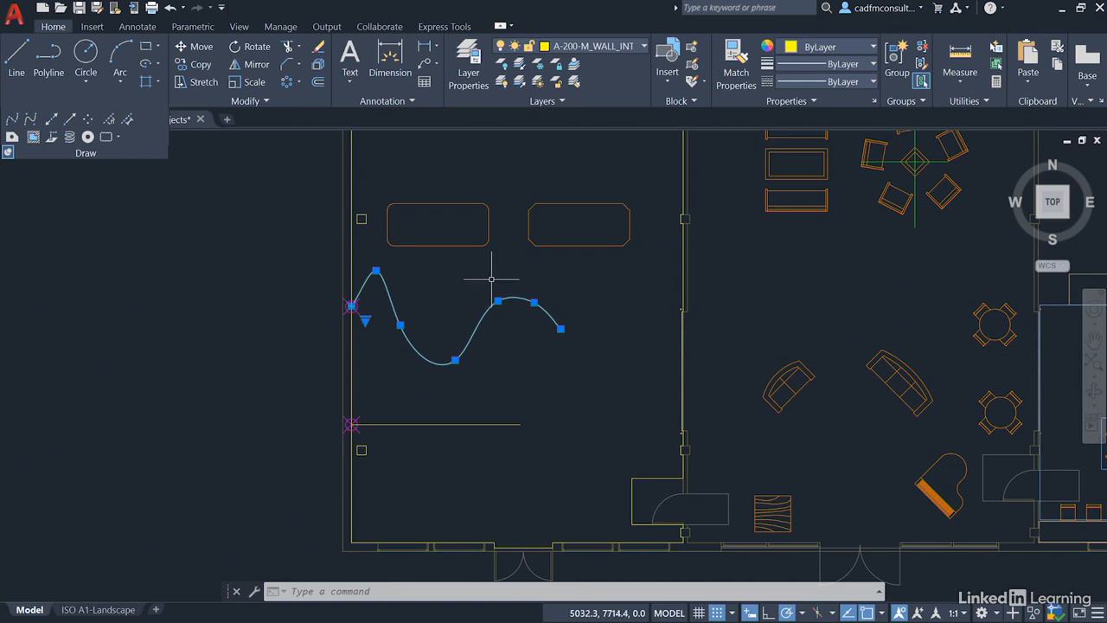
Zoom out to bring the whole floor plan into view.
{"action": "scroll", "scroll_direction": "down", "scroll_amount": 3}
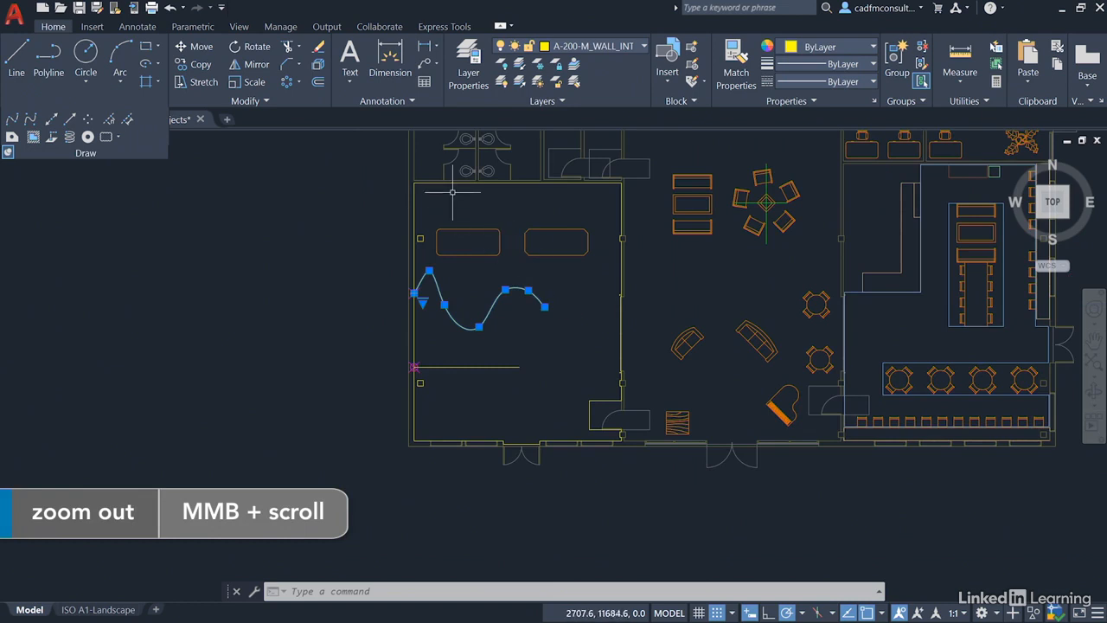
{"action": "mouse_move", "coordinate": [453, 184]}
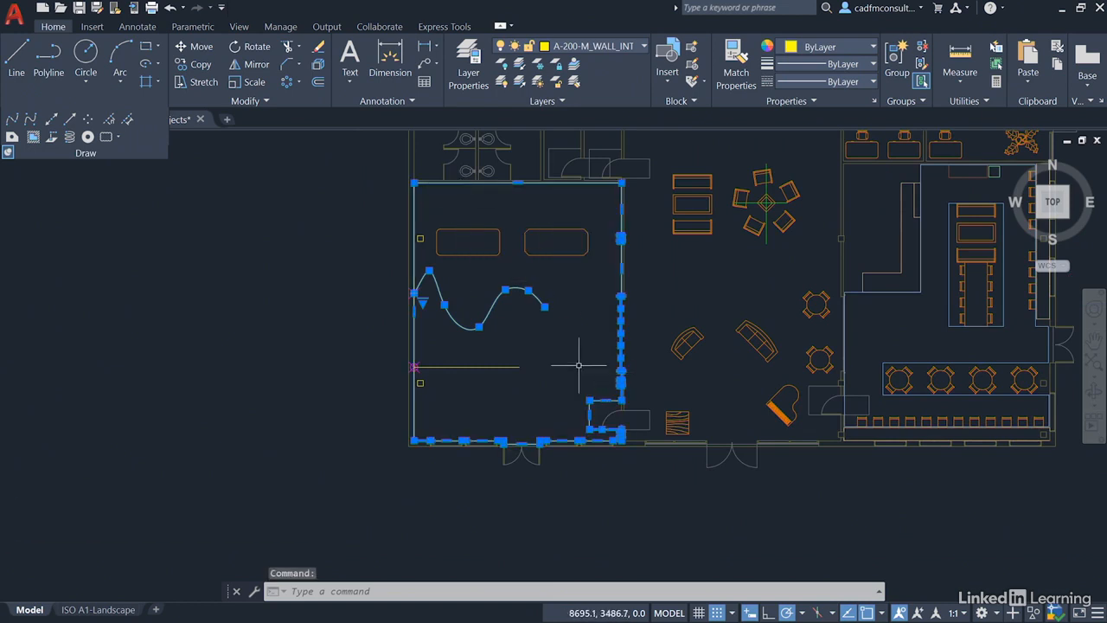
{"action": "mouse_move", "coordinate": [574, 287]}
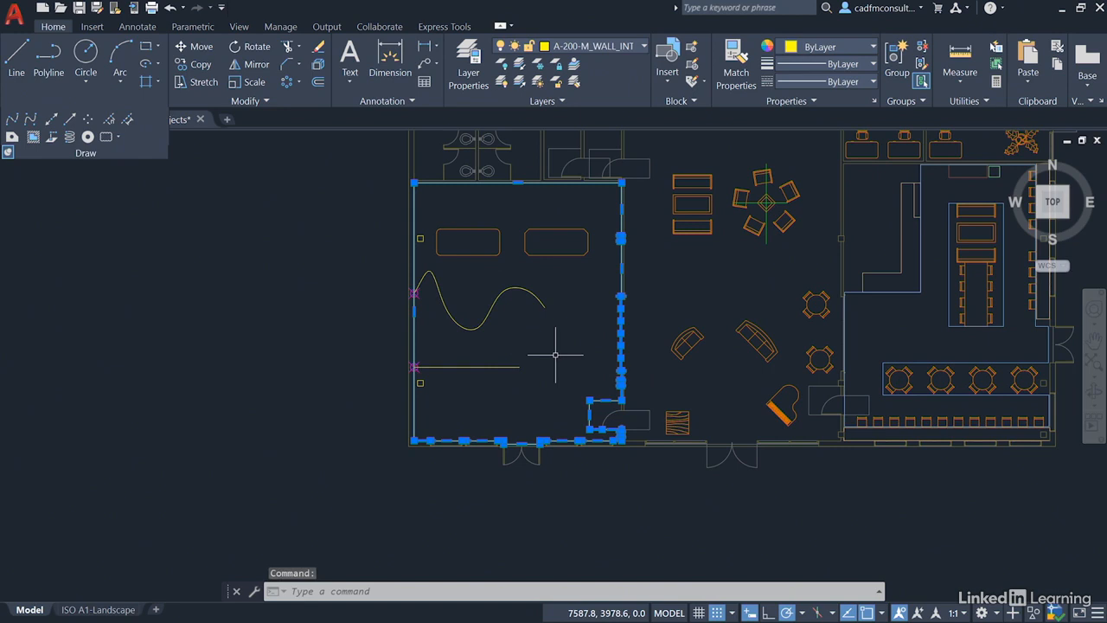
{"action": "mouse_move", "coordinate": [434, 326]}
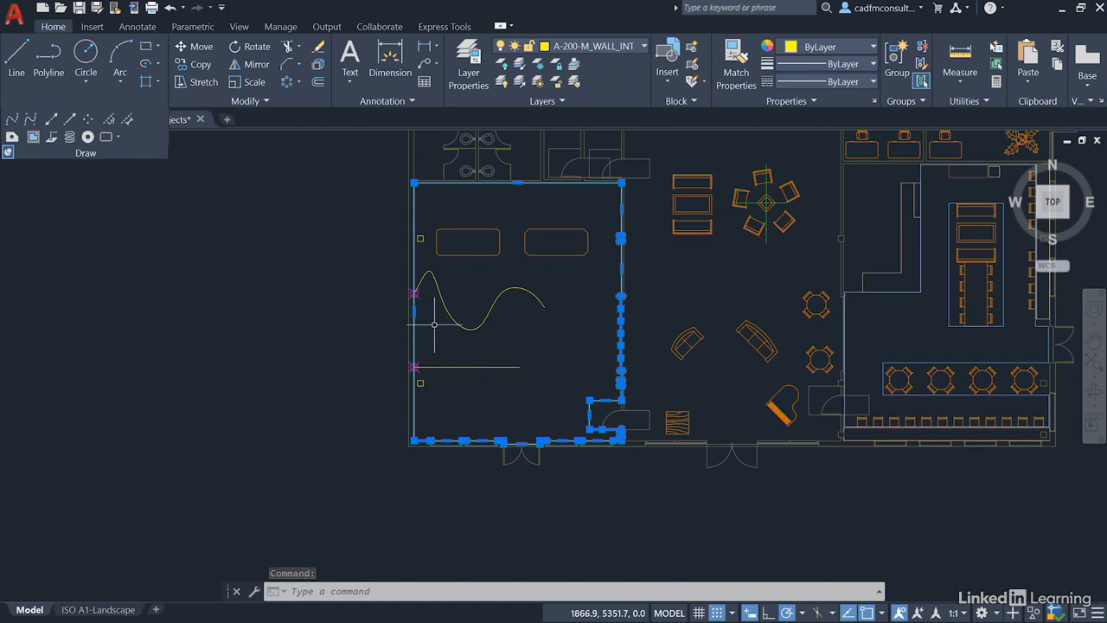
{"action": "right_click", "coordinate": [415, 311]}
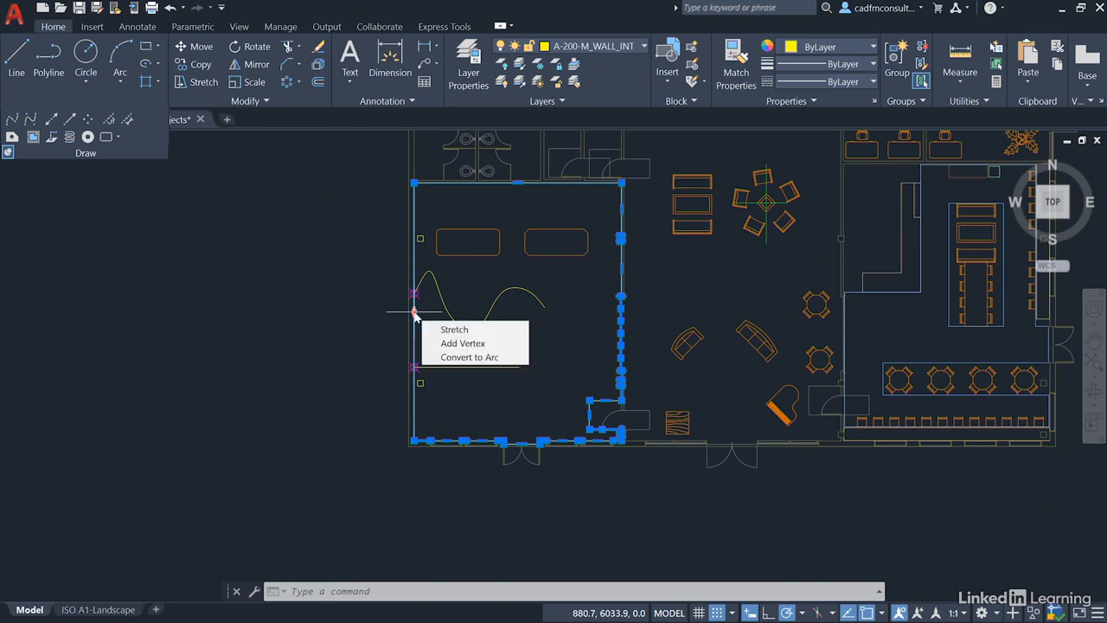
{"action": "left_click", "coordinate": [470, 356]}
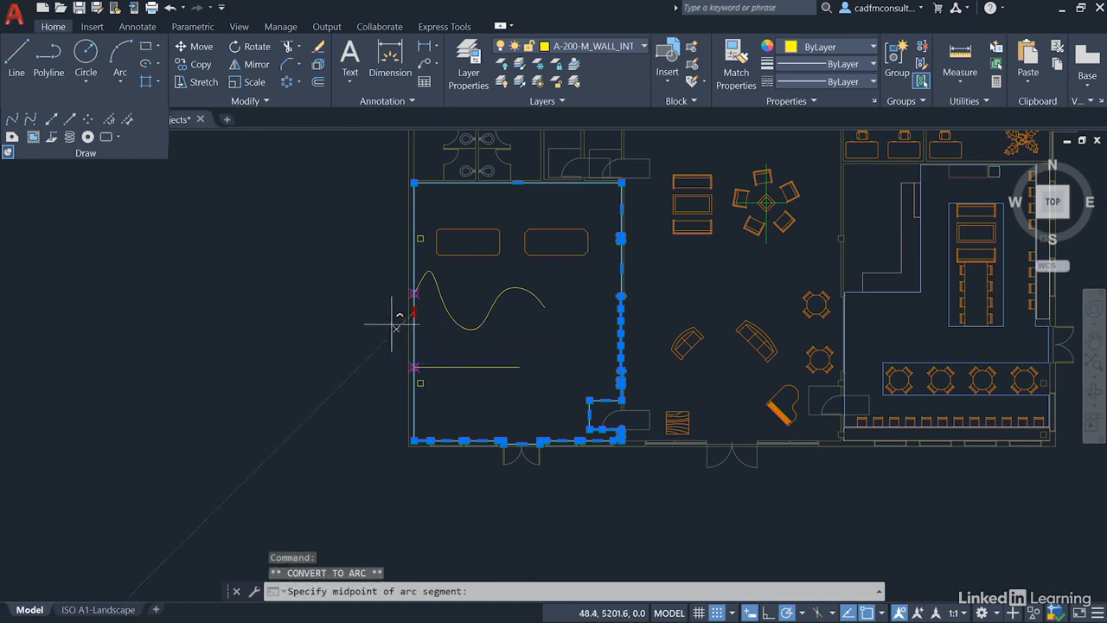
{"action": "mouse_move", "coordinate": [364, 309]}
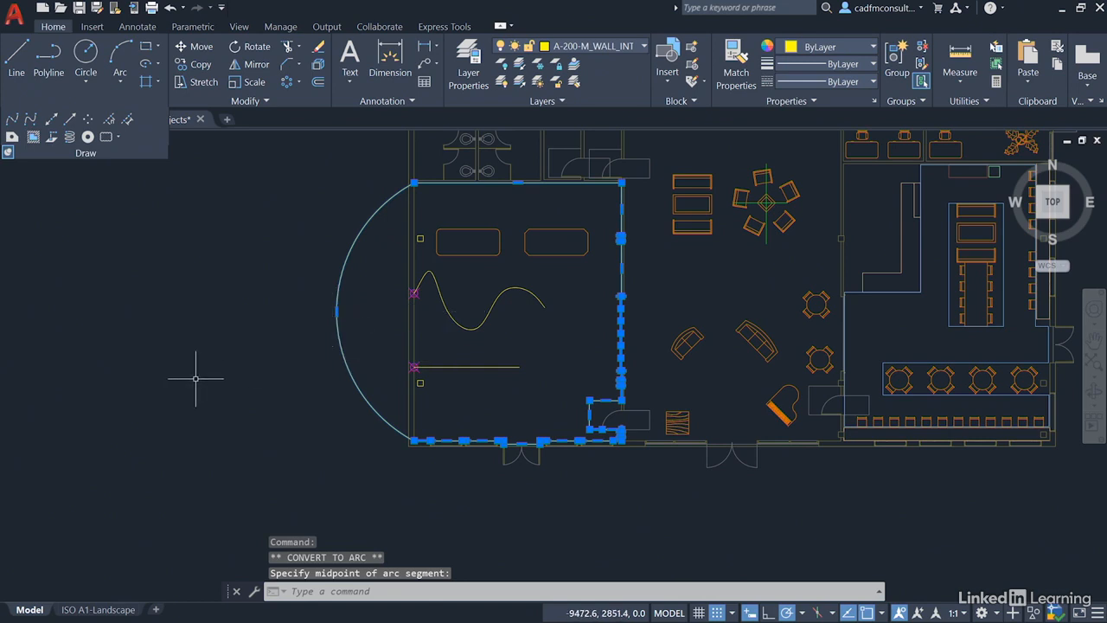
{"action": "mouse_move", "coordinate": [196, 379]}
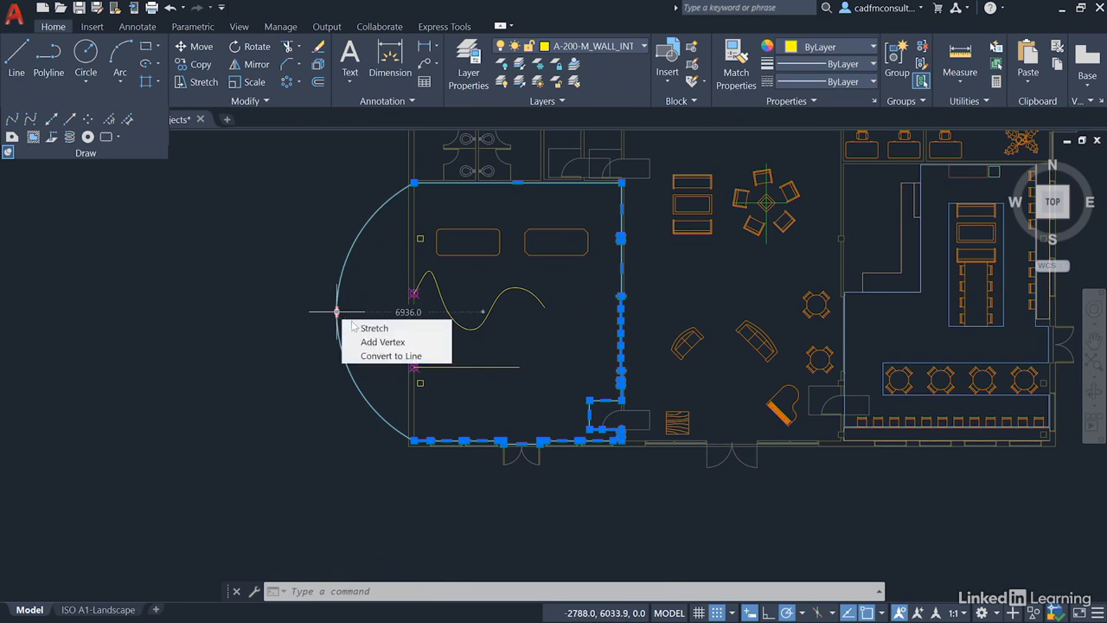
{"action": "left_click", "coordinate": [390, 357]}
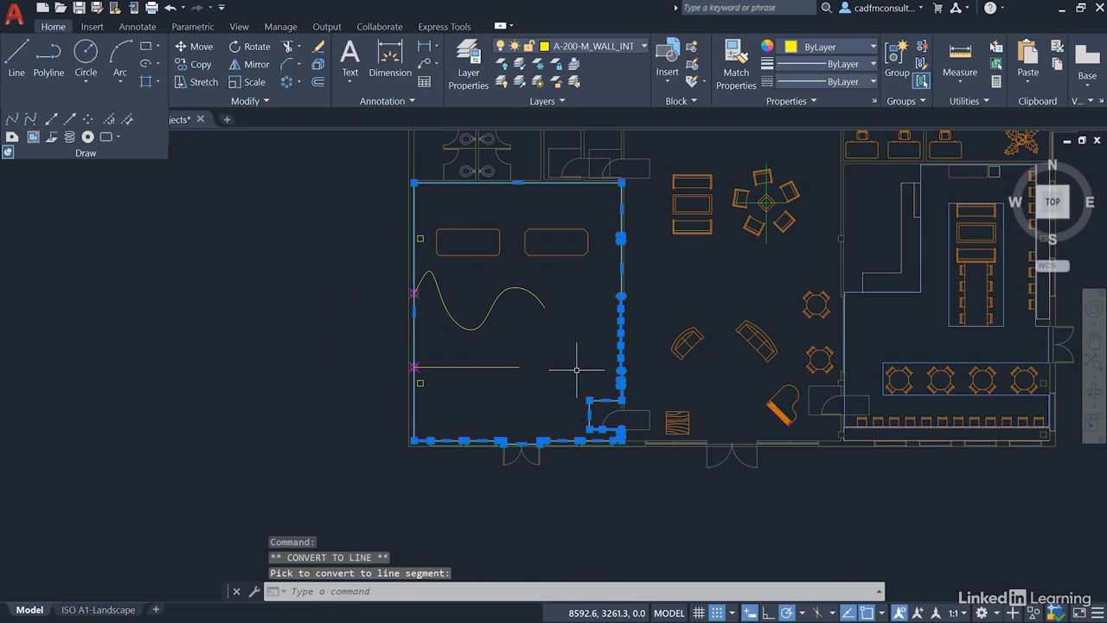
{"action": "mouse_move", "coordinate": [419, 315]}
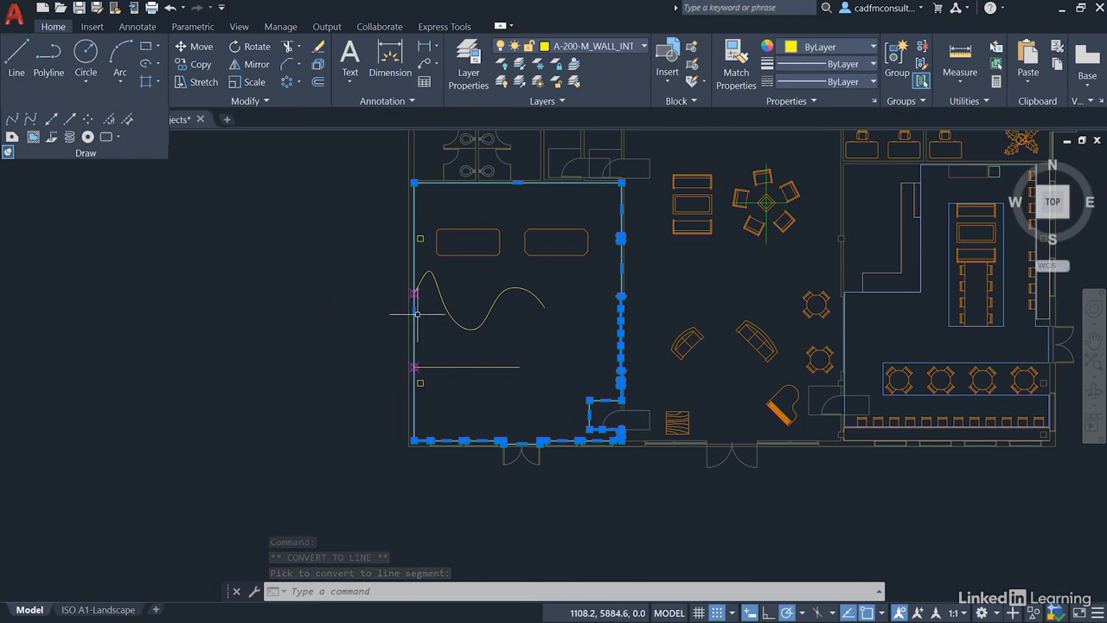
Insert new vertices on the boundary's left edge via the midpoint and vertex grip menus.
{"action": "right_click", "coordinate": [415, 311]}
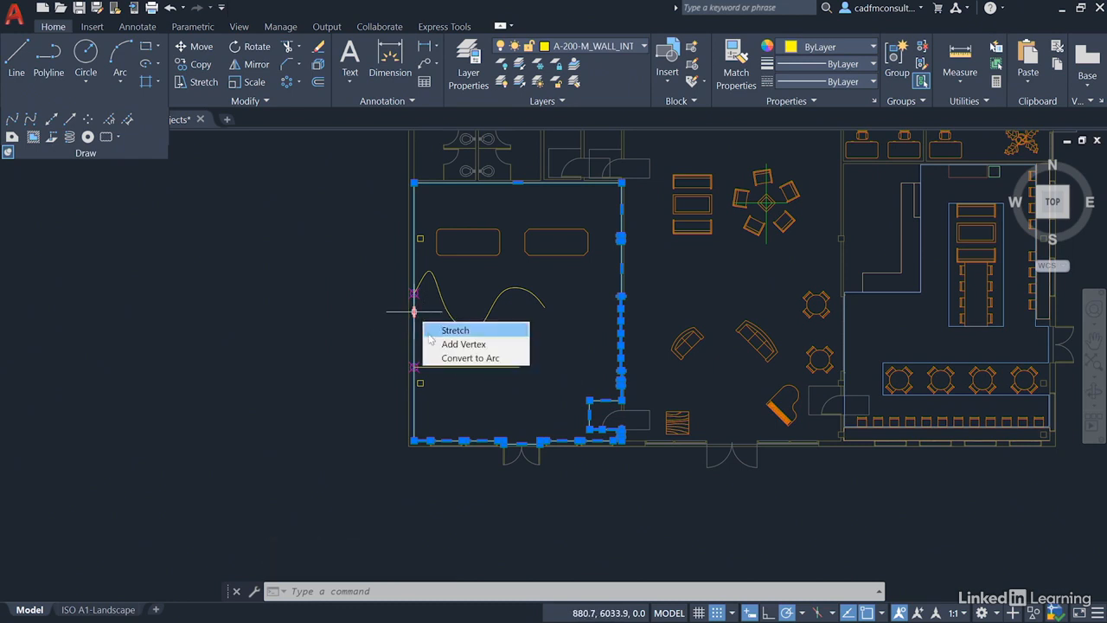
{"action": "left_click", "coordinate": [463, 342]}
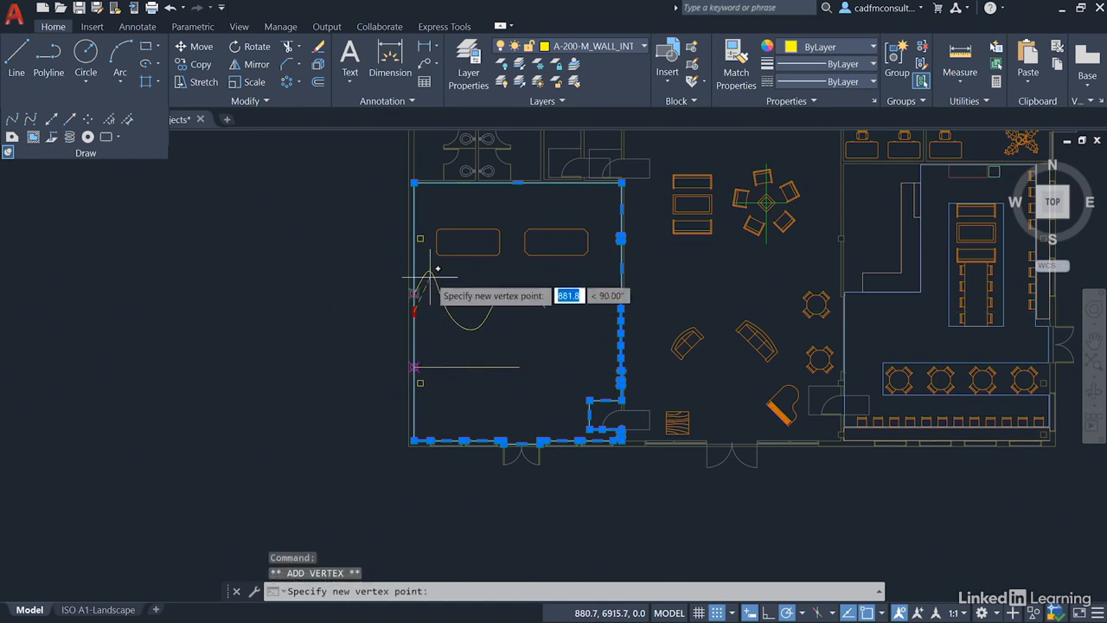
{"action": "mouse_move", "coordinate": [422, 259]}
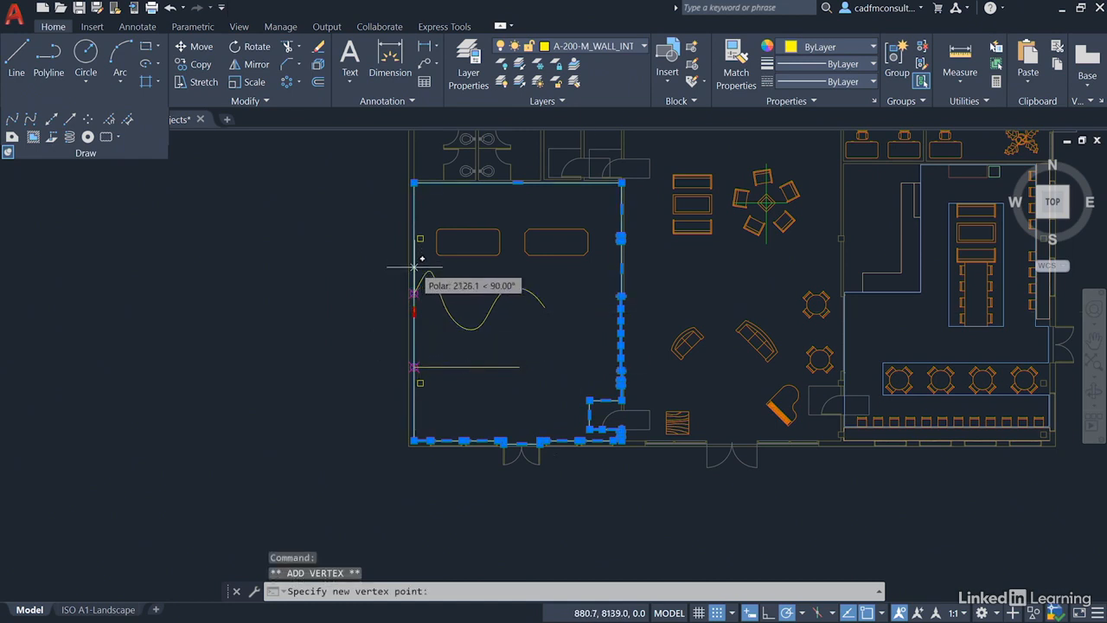
{"action": "mouse_move", "coordinate": [419, 259]}
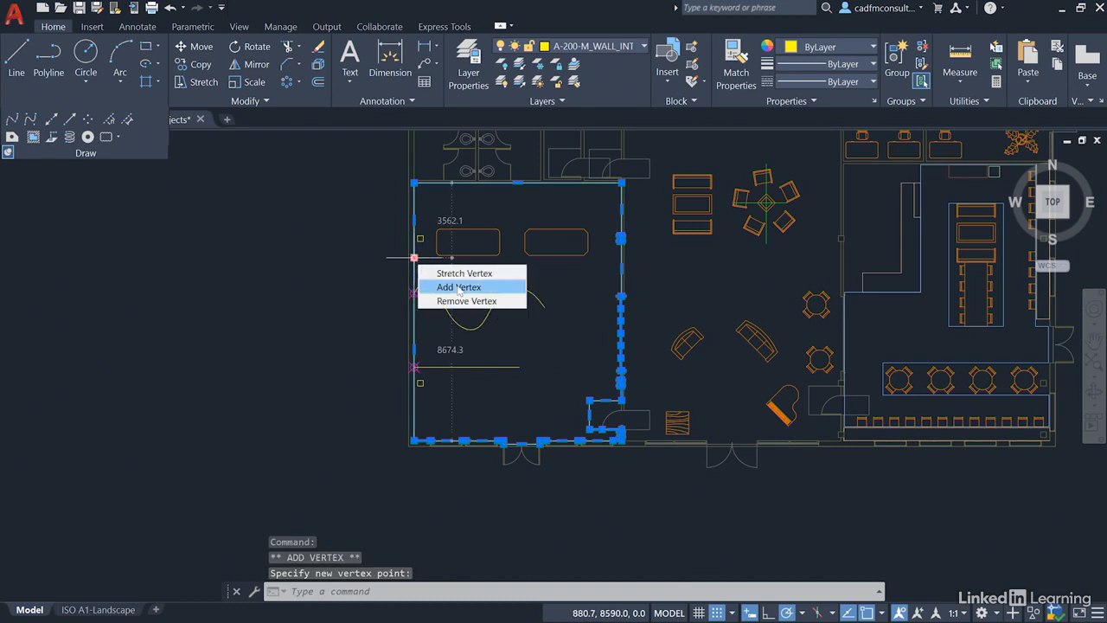
{"action": "left_click", "coordinate": [458, 287]}
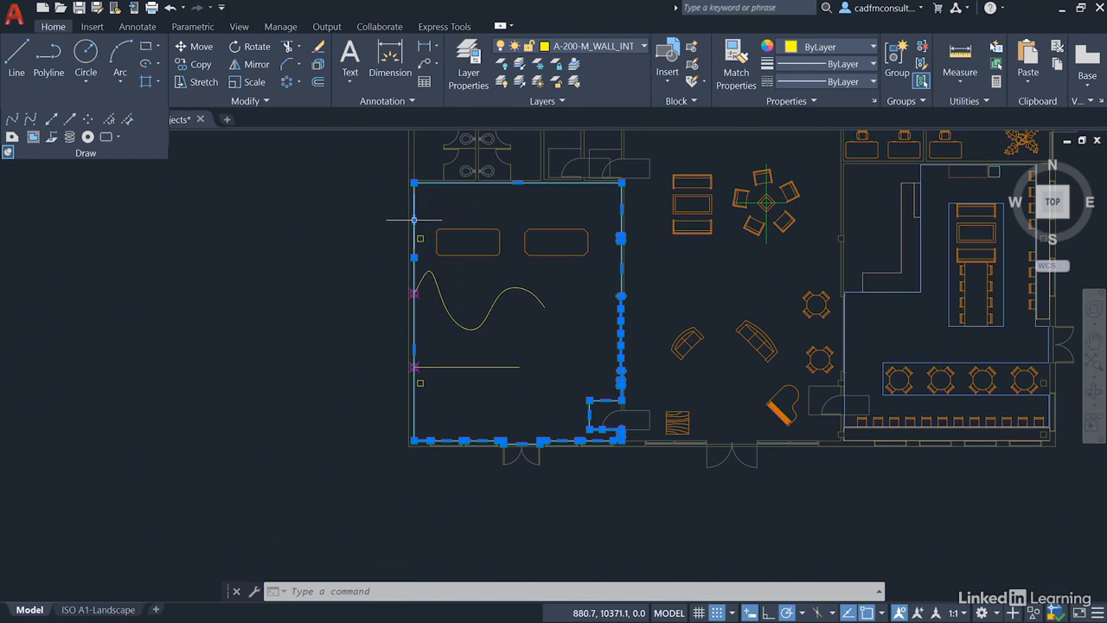
{"action": "mouse_move", "coordinate": [424, 346]}
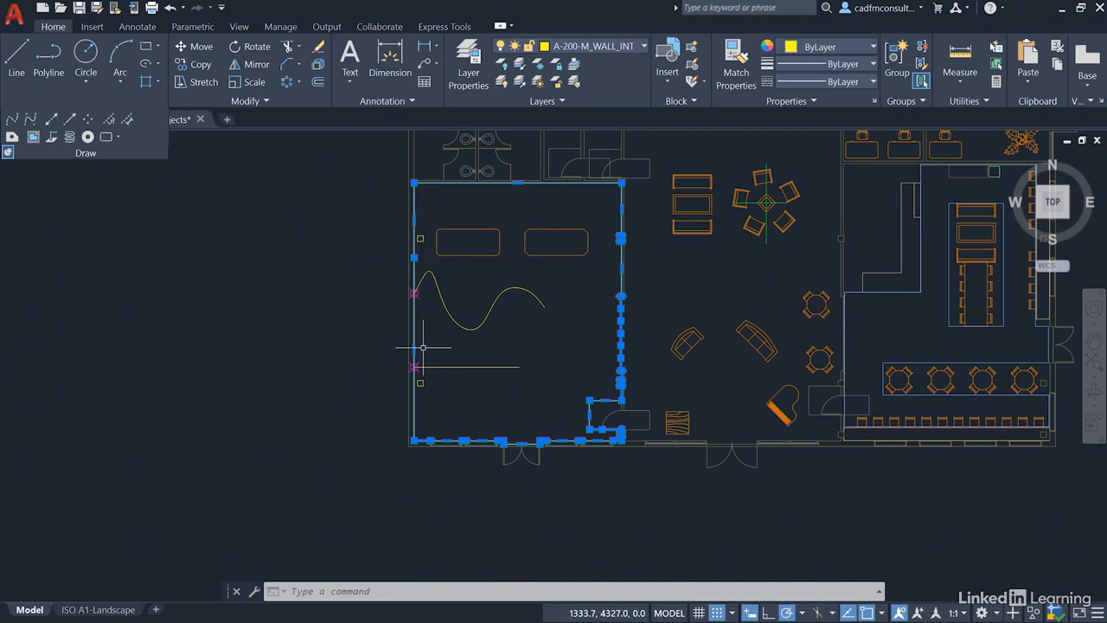
{"action": "mouse_move", "coordinate": [429, 216]}
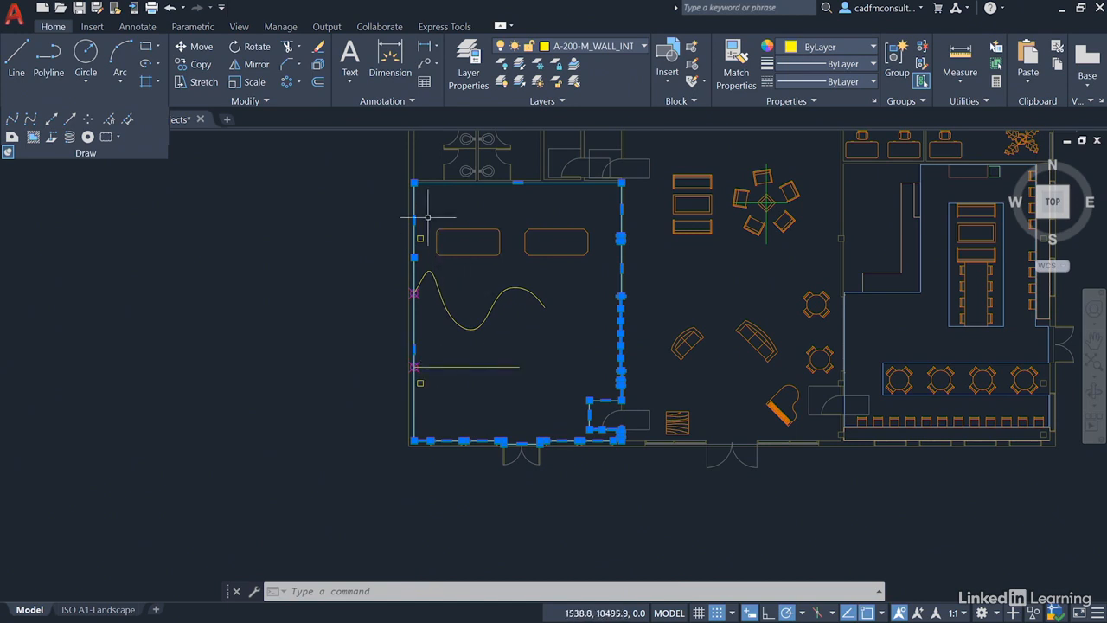
{"action": "mouse_move", "coordinate": [522, 334]}
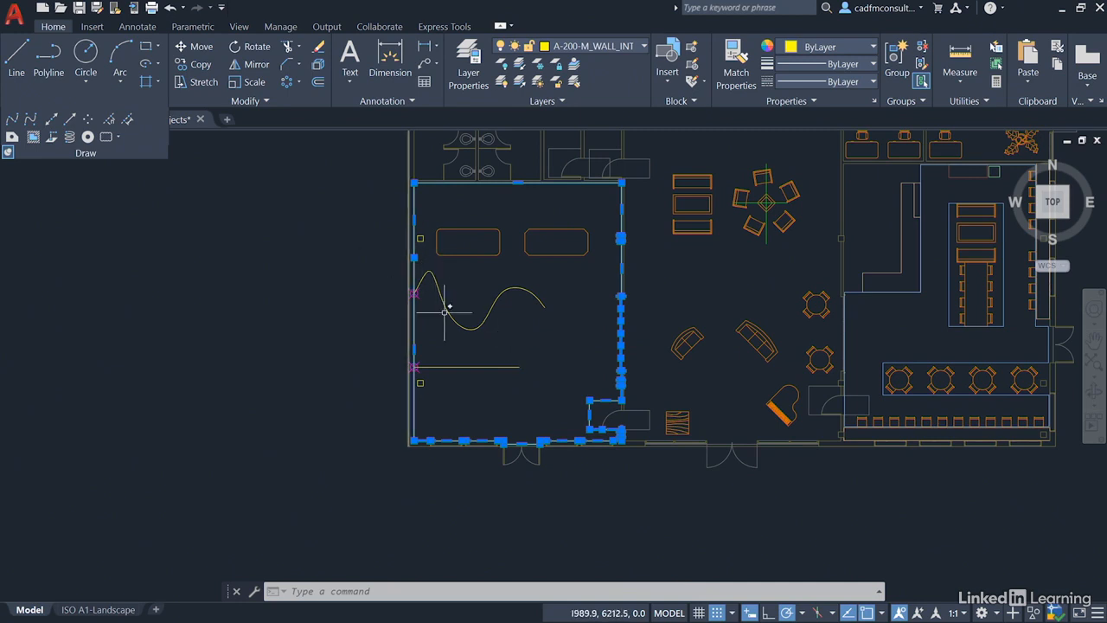
{"action": "mouse_move", "coordinate": [464, 215]}
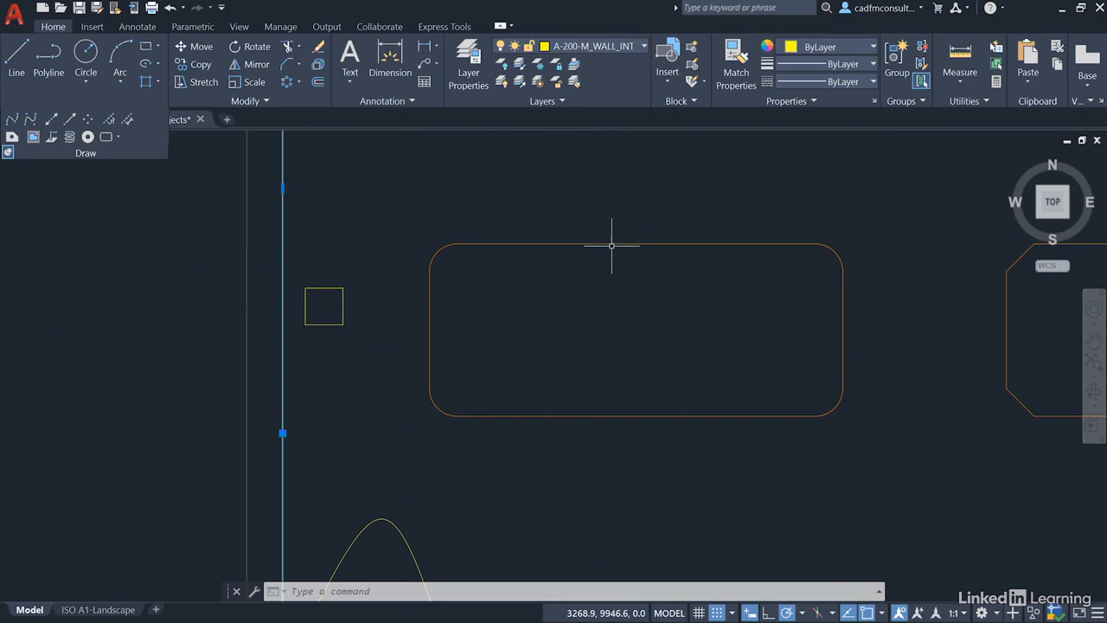
Select the rounded conference table outline beside the left wall.
{"action": "left_click", "coordinate": [612, 246]}
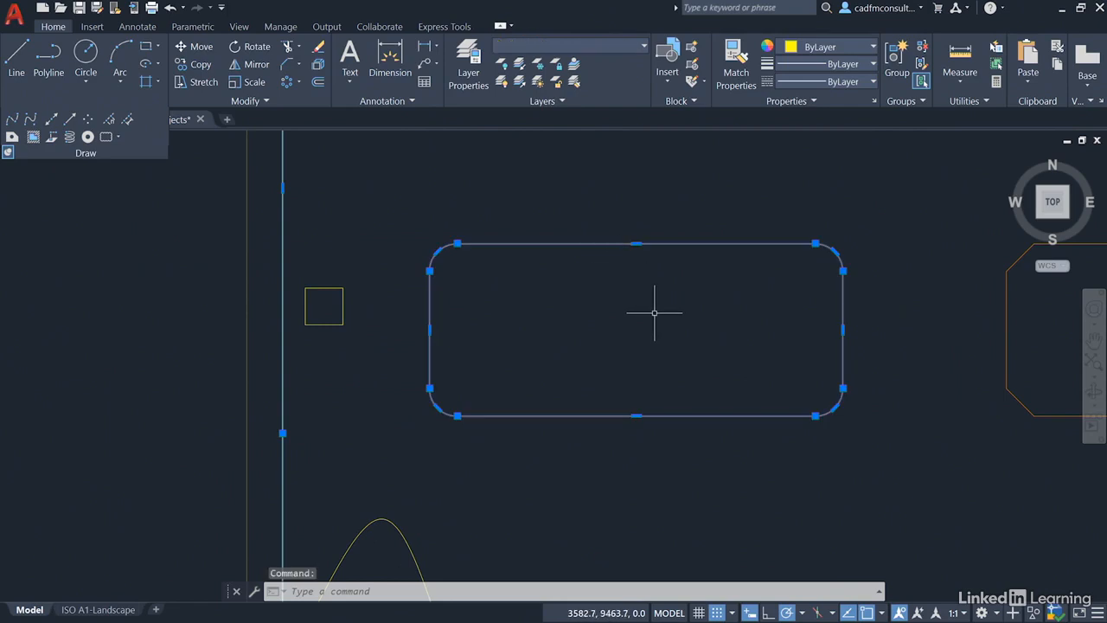
{"action": "mouse_move", "coordinate": [647, 311]}
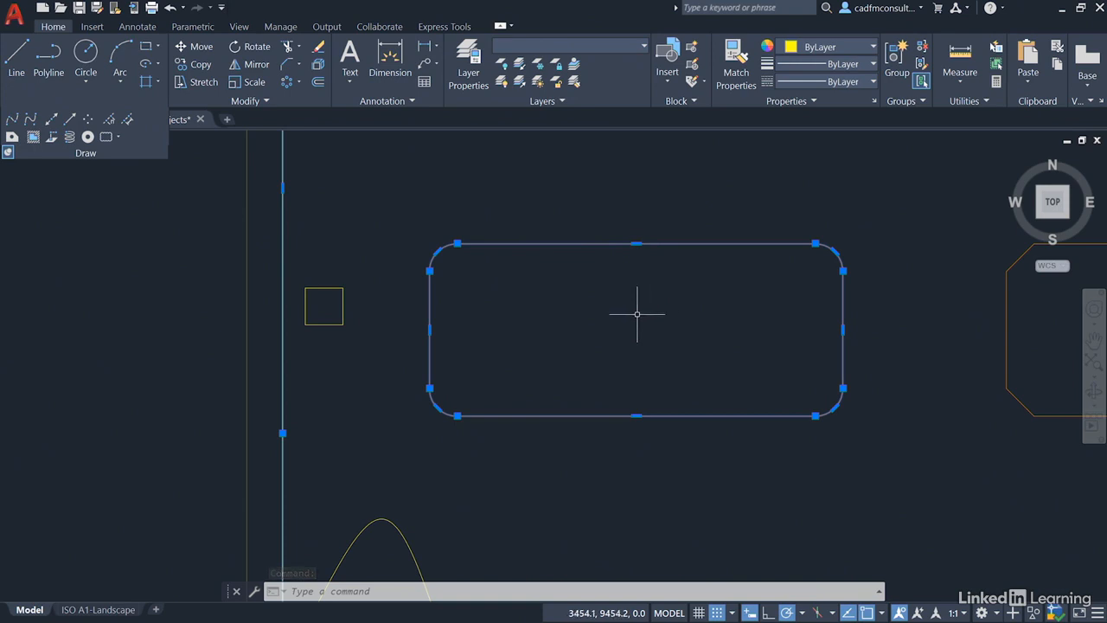
{"action": "mouse_move", "coordinate": [283, 159]}
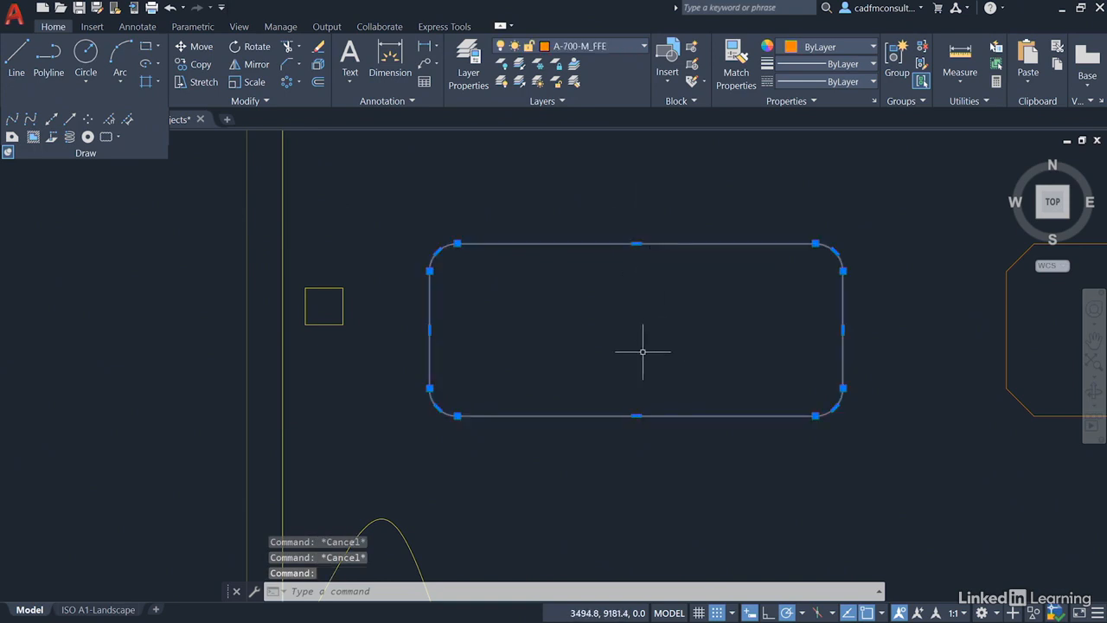
{"action": "mouse_move", "coordinate": [765, 315]}
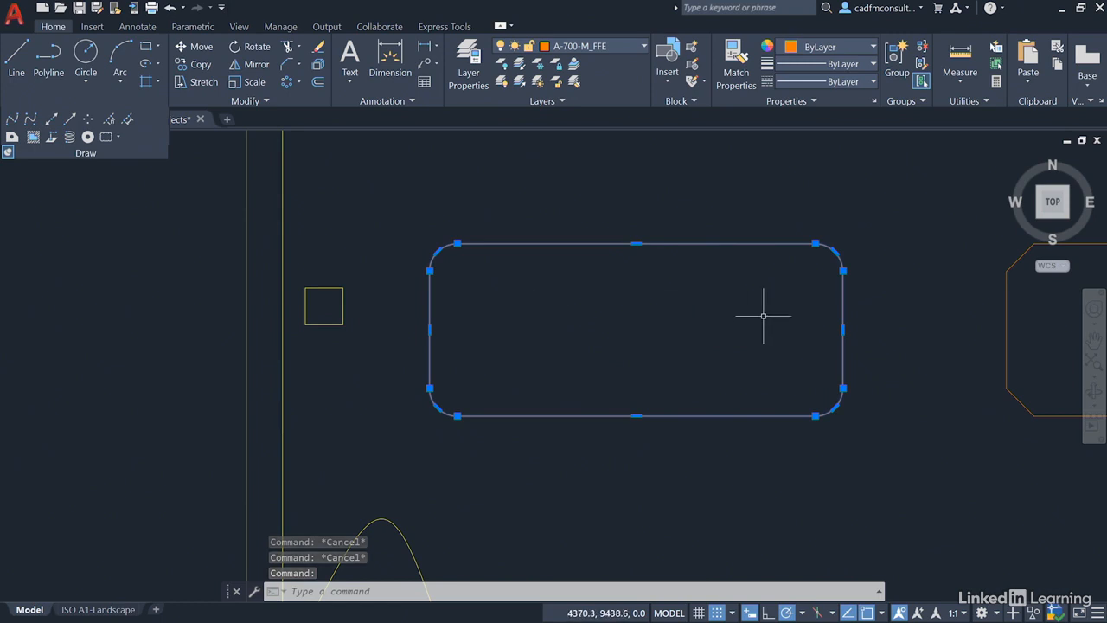
{"action": "mouse_move", "coordinate": [742, 320]}
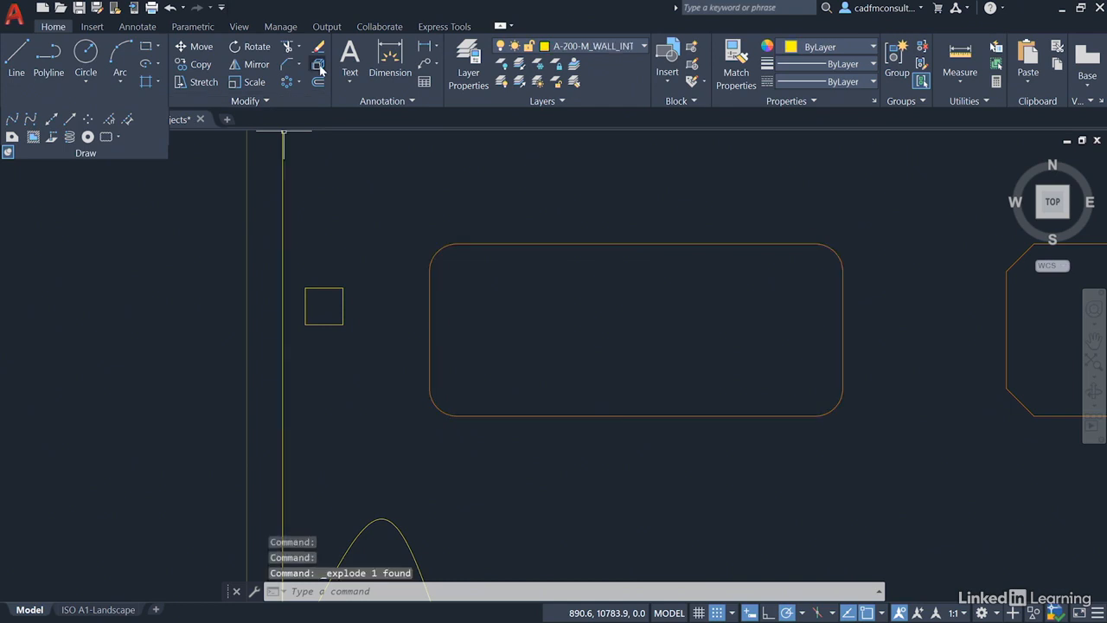
{"action": "mouse_move", "coordinate": [695, 242]}
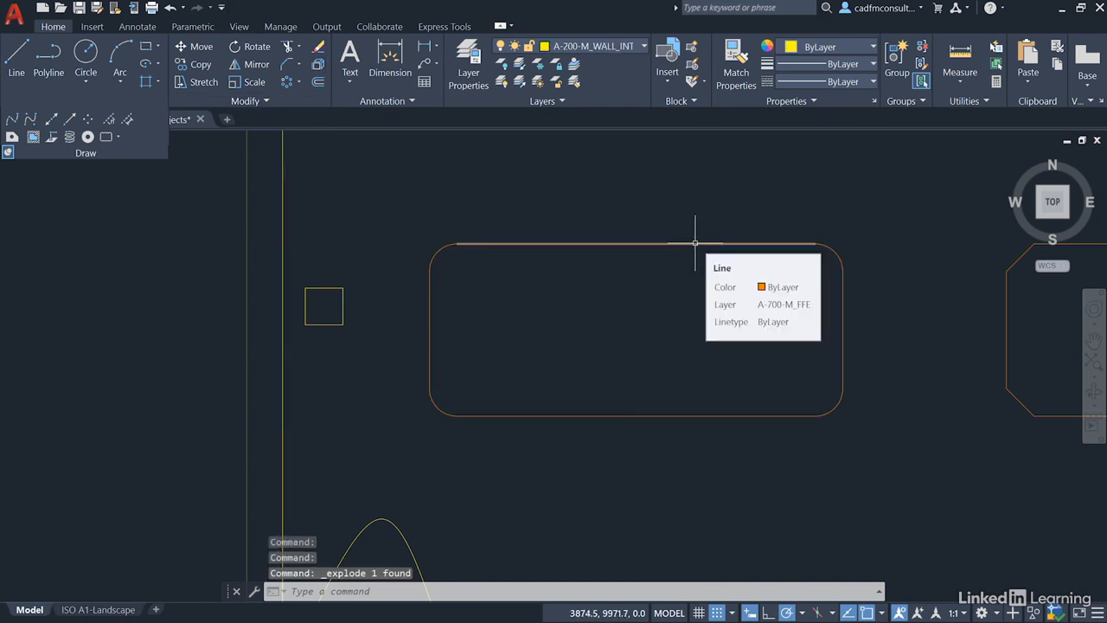
{"action": "mouse_move", "coordinate": [831, 256]}
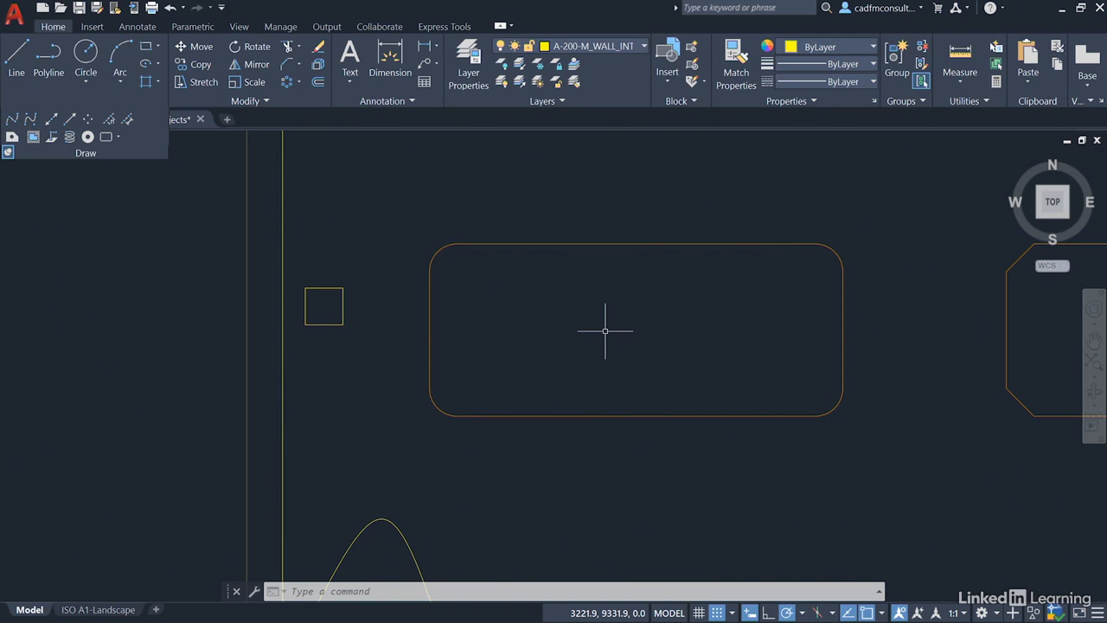
Run PEDIT with Join to merge the table's 7 lines and arcs into one polyline.
{"action": "type", "text": "PE"}
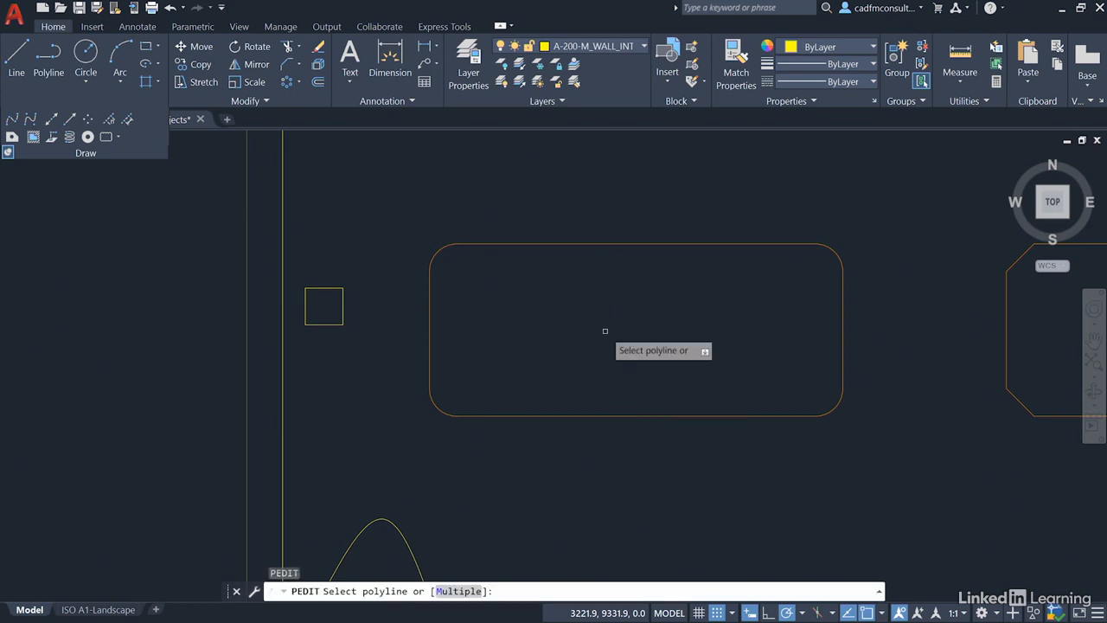
{"action": "mouse_move", "coordinate": [711, 314]}
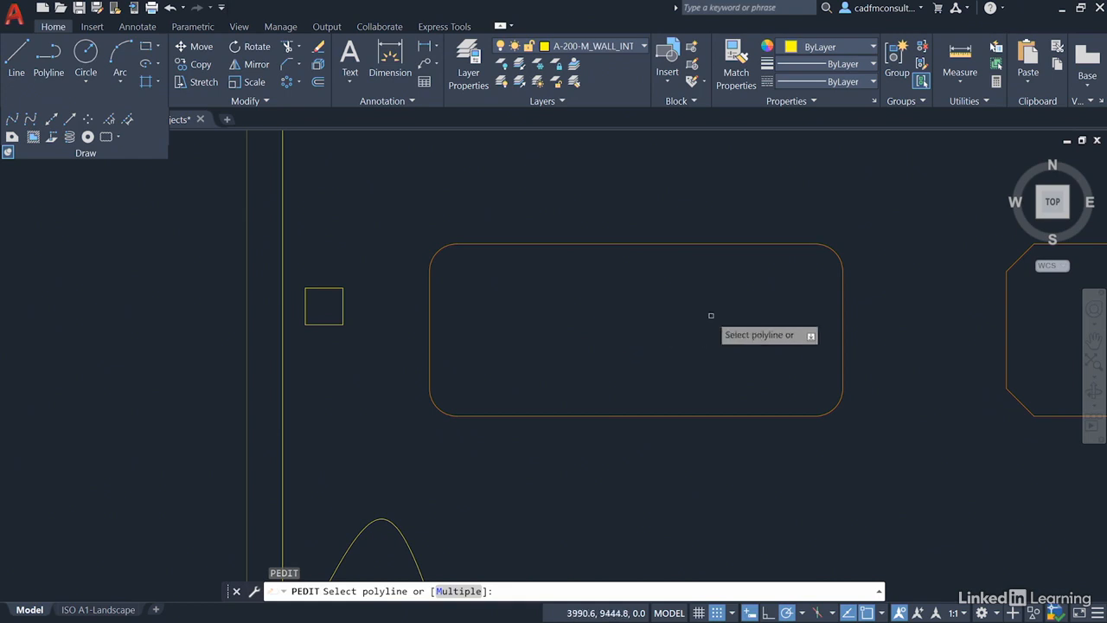
{"action": "mouse_move", "coordinate": [761, 242]}
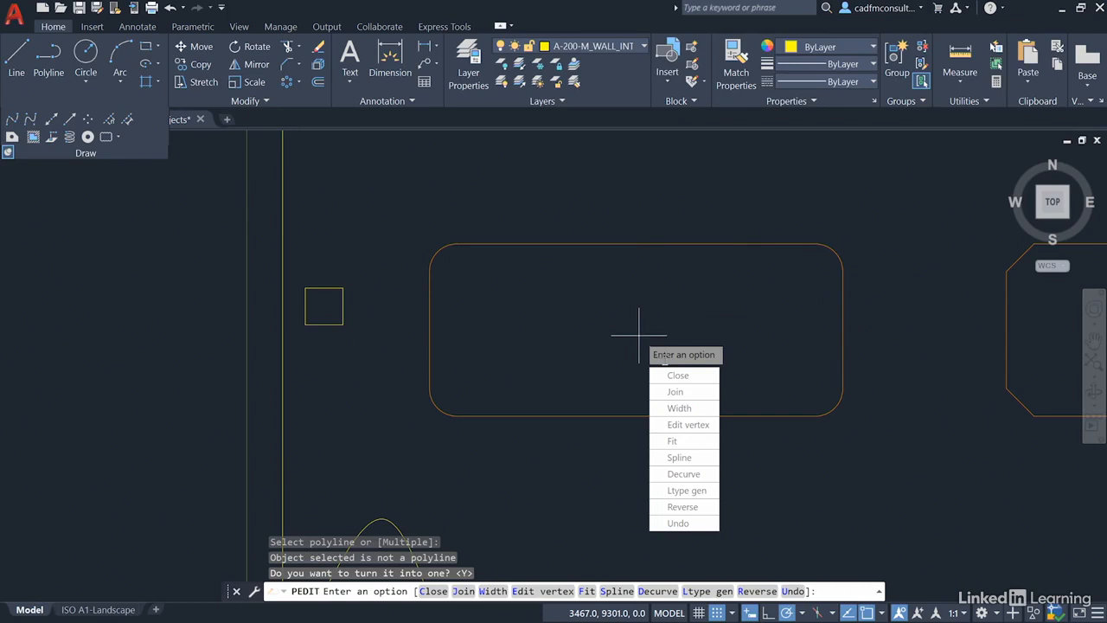
{"action": "mouse_move", "coordinate": [674, 390]}
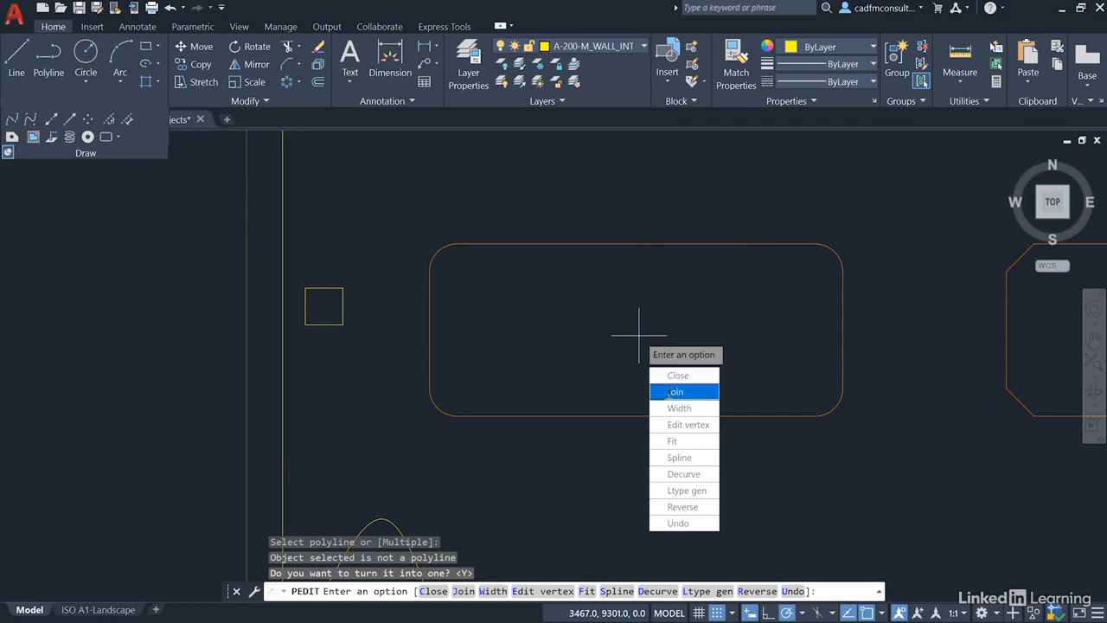
{"action": "left_click", "coordinate": [674, 391]}
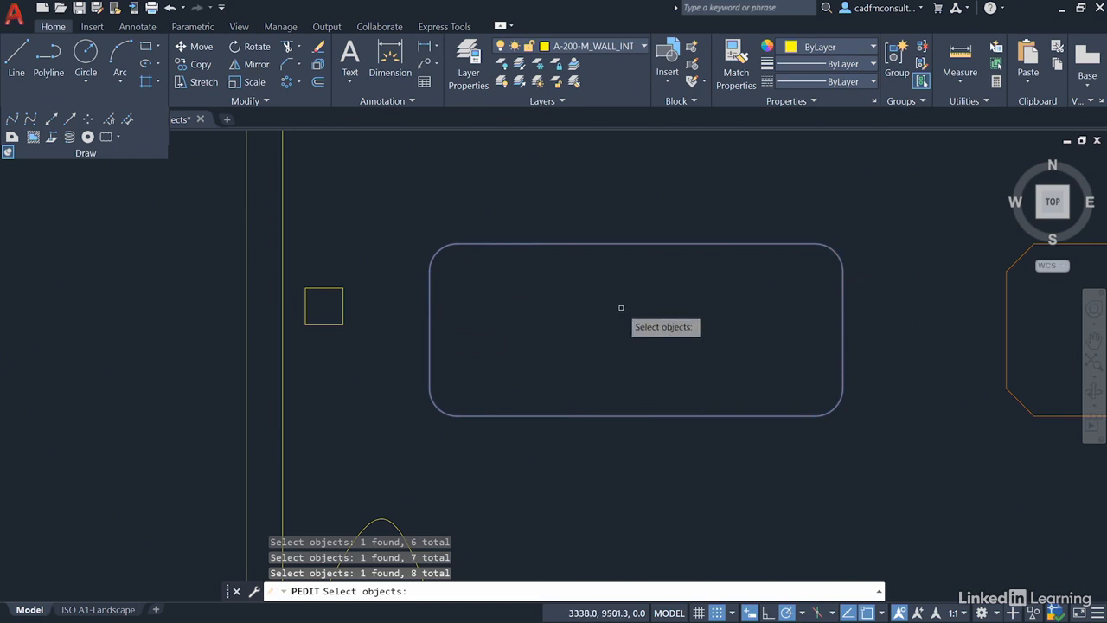
{"action": "key", "text": "enter"}
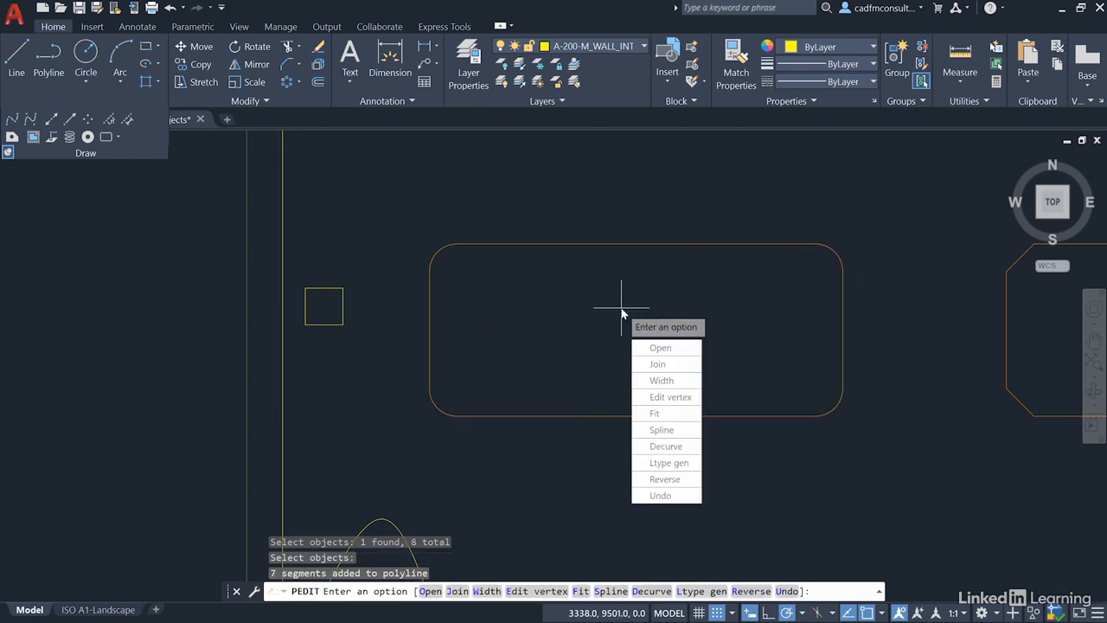